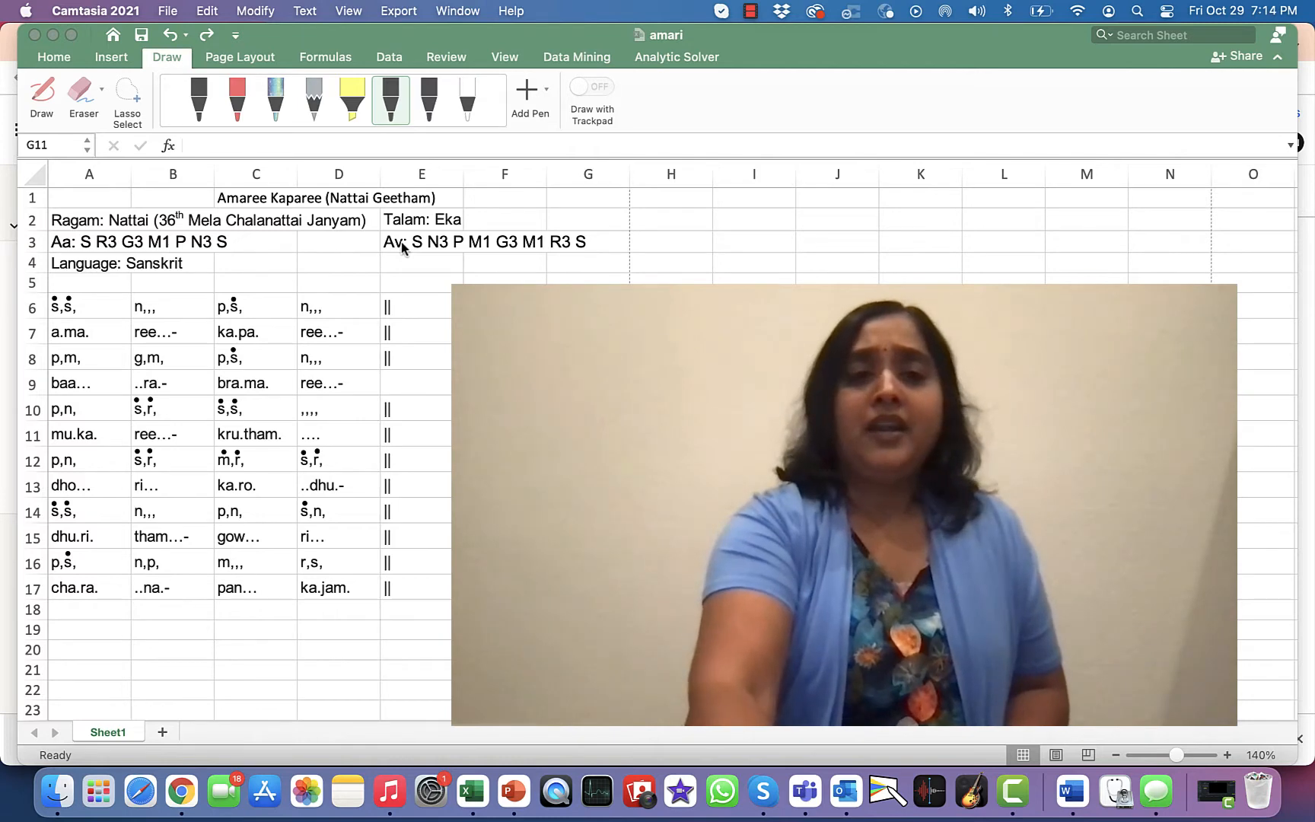
pyautogui.moveTo(396, 327)
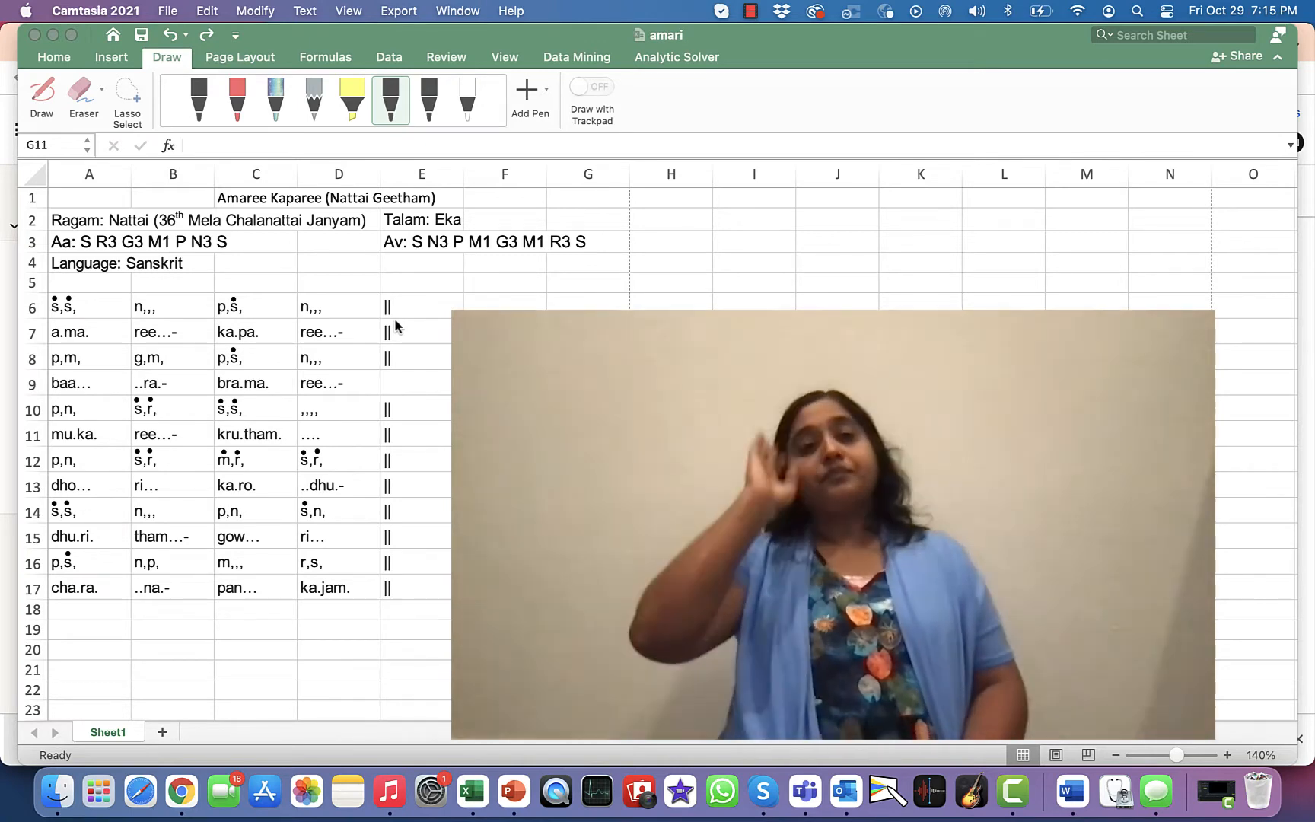
pyautogui.moveTo(15, 285)
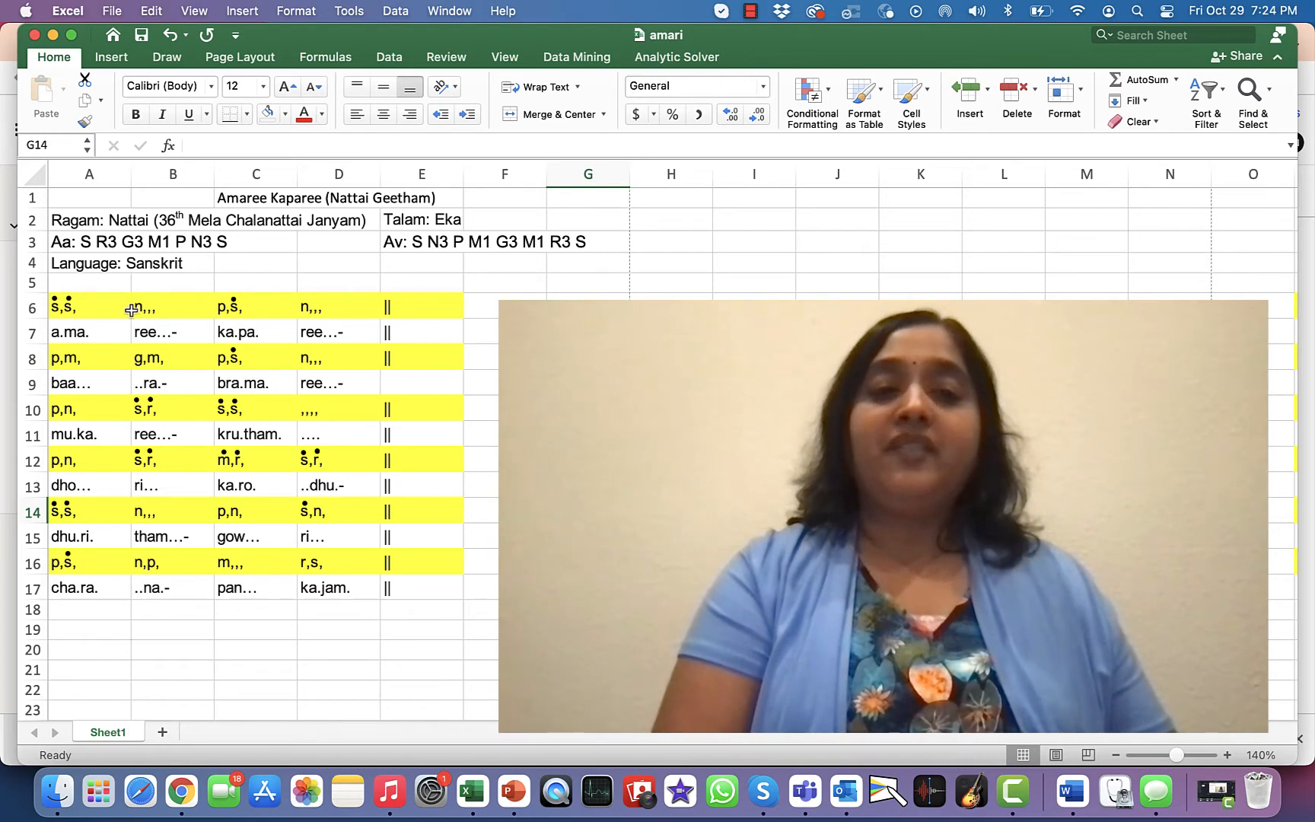
pyautogui.moveTo(437, 262)
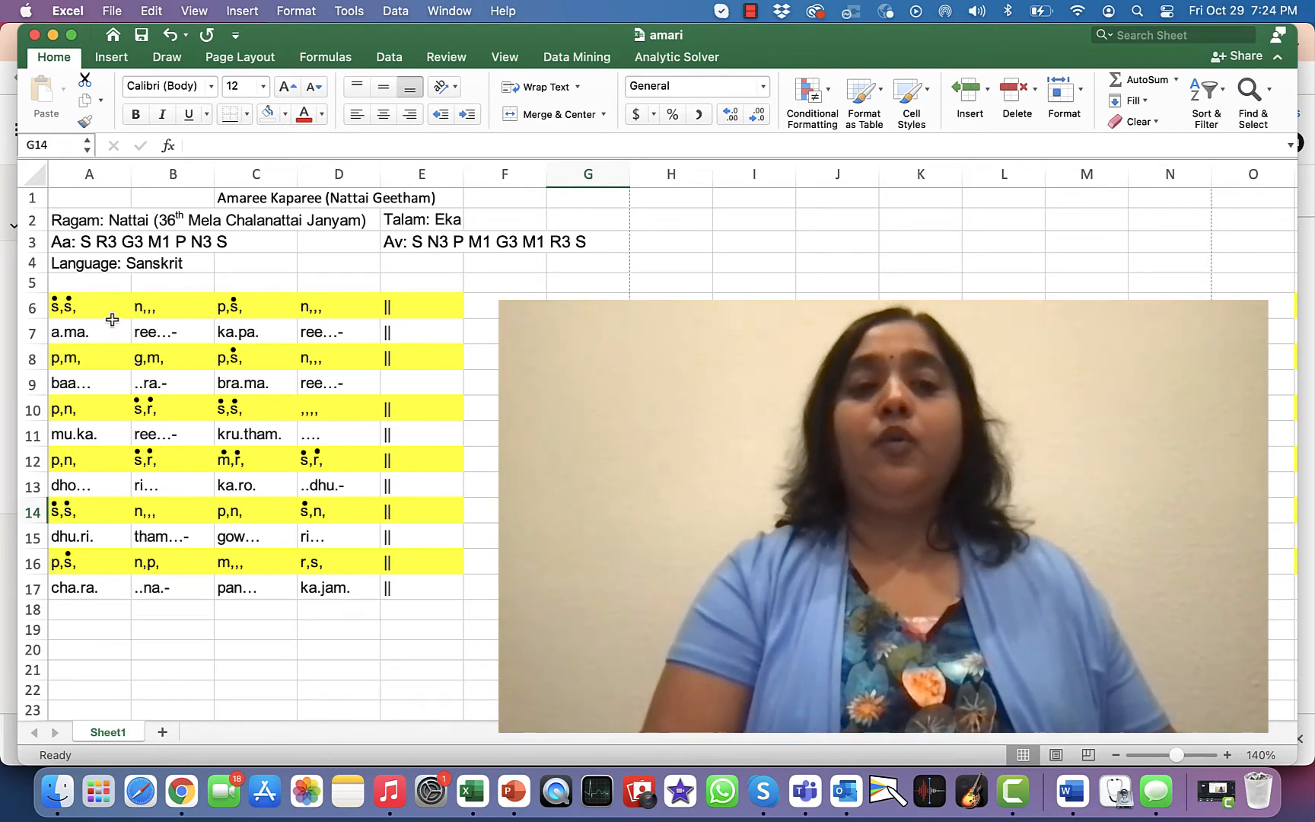
pyautogui.moveTo(172, 305)
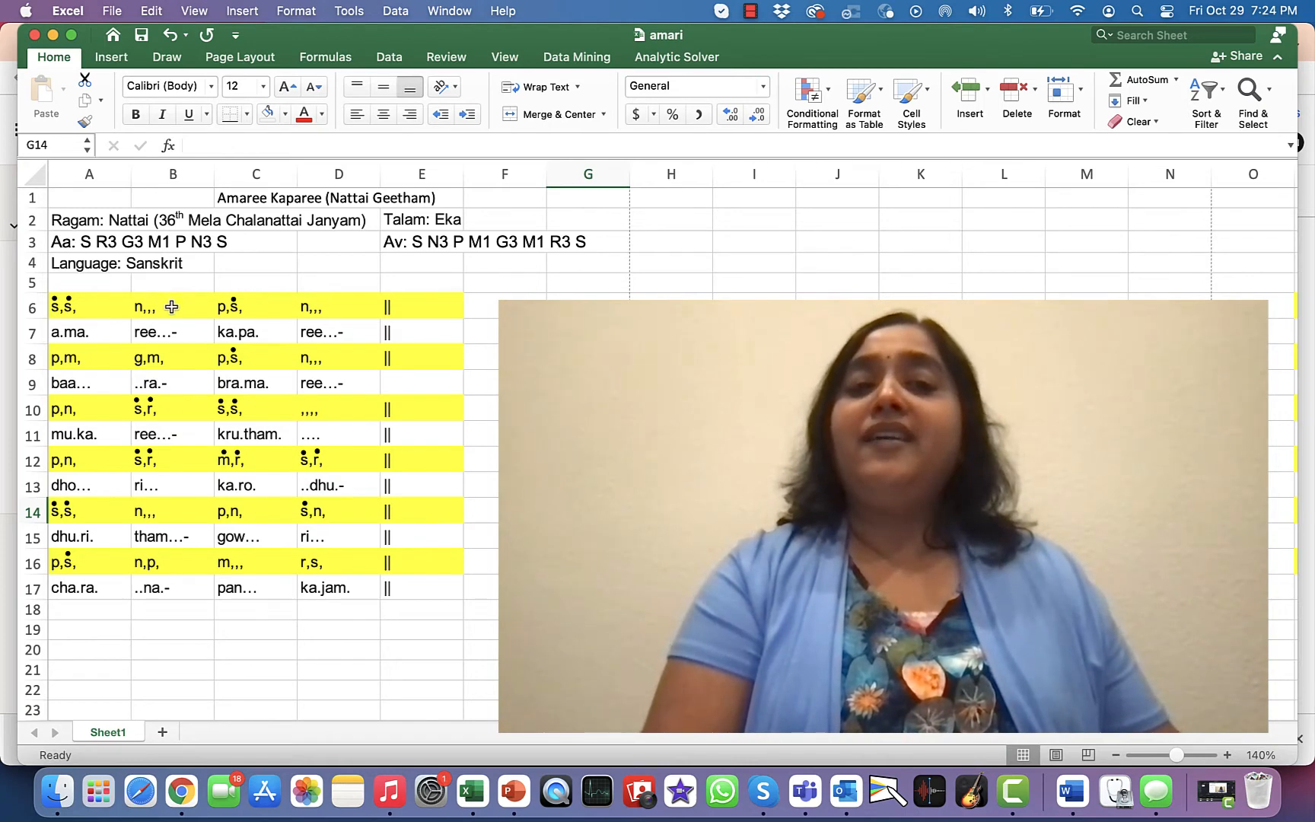
pyautogui.moveTo(275, 309)
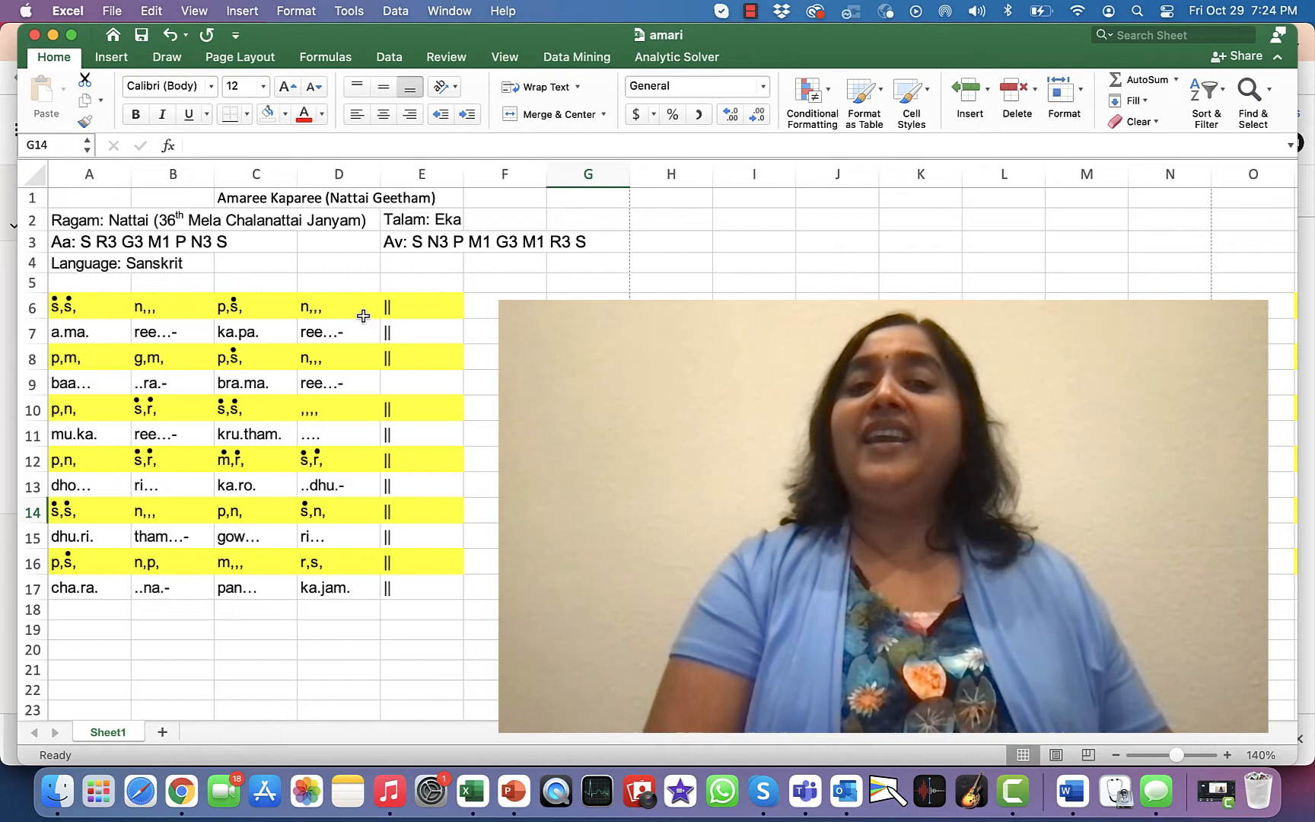
pyautogui.moveTo(102, 367)
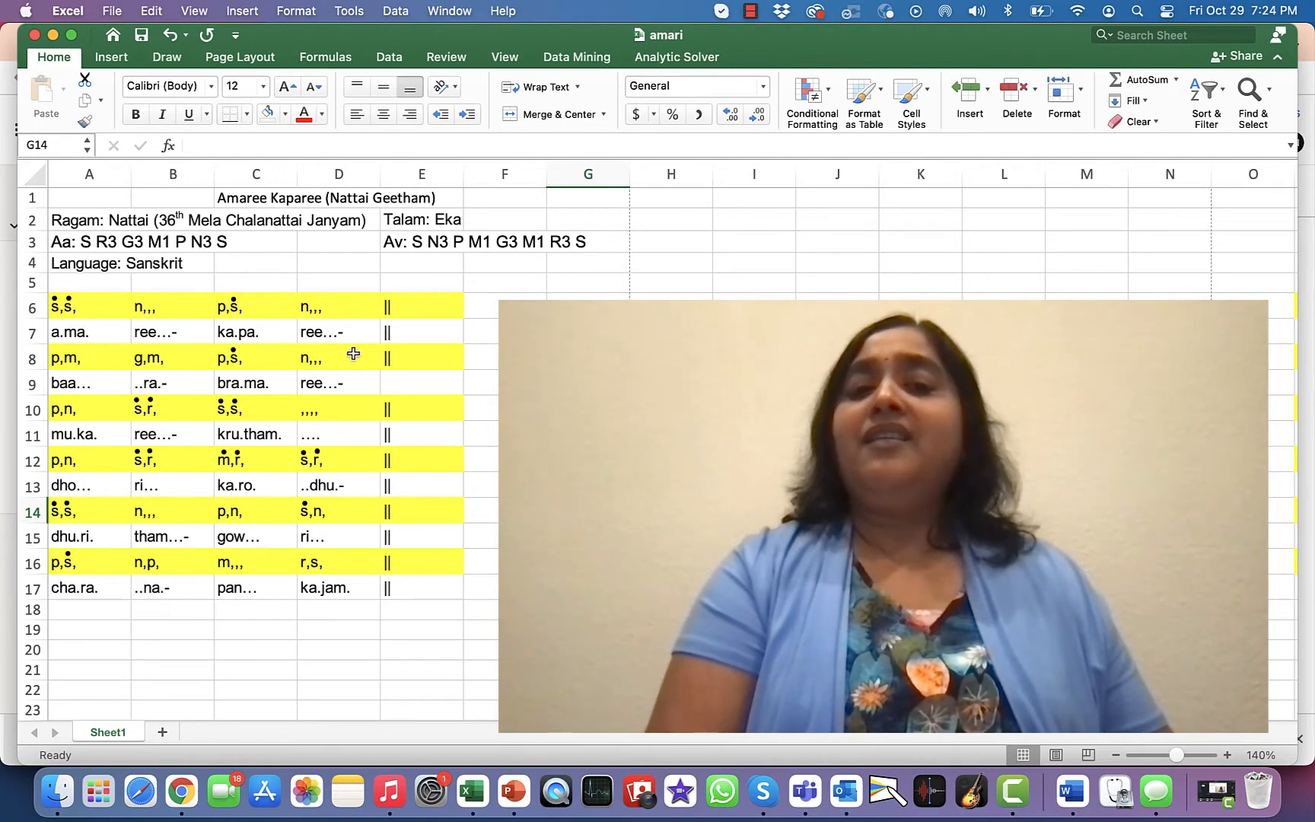
pyautogui.moveTo(103, 413)
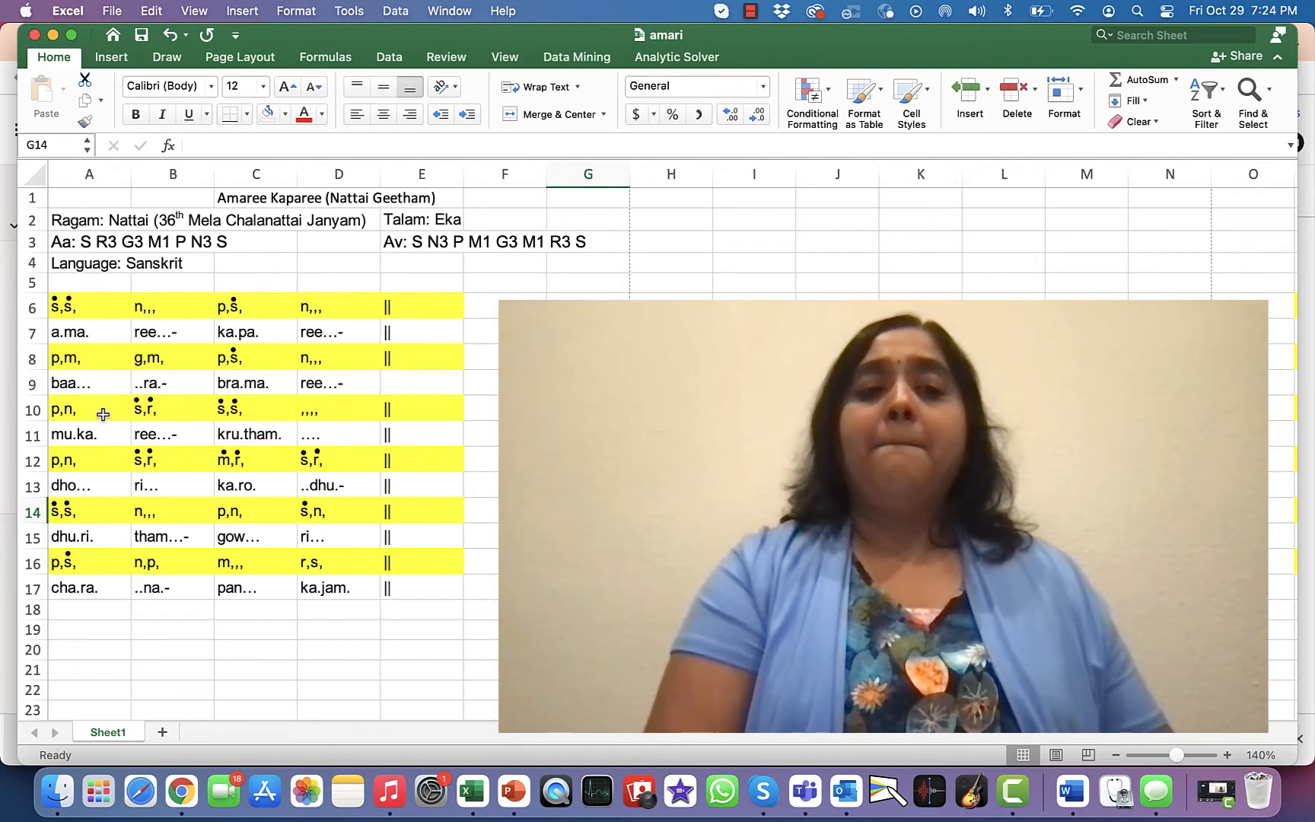
pyautogui.moveTo(178, 412)
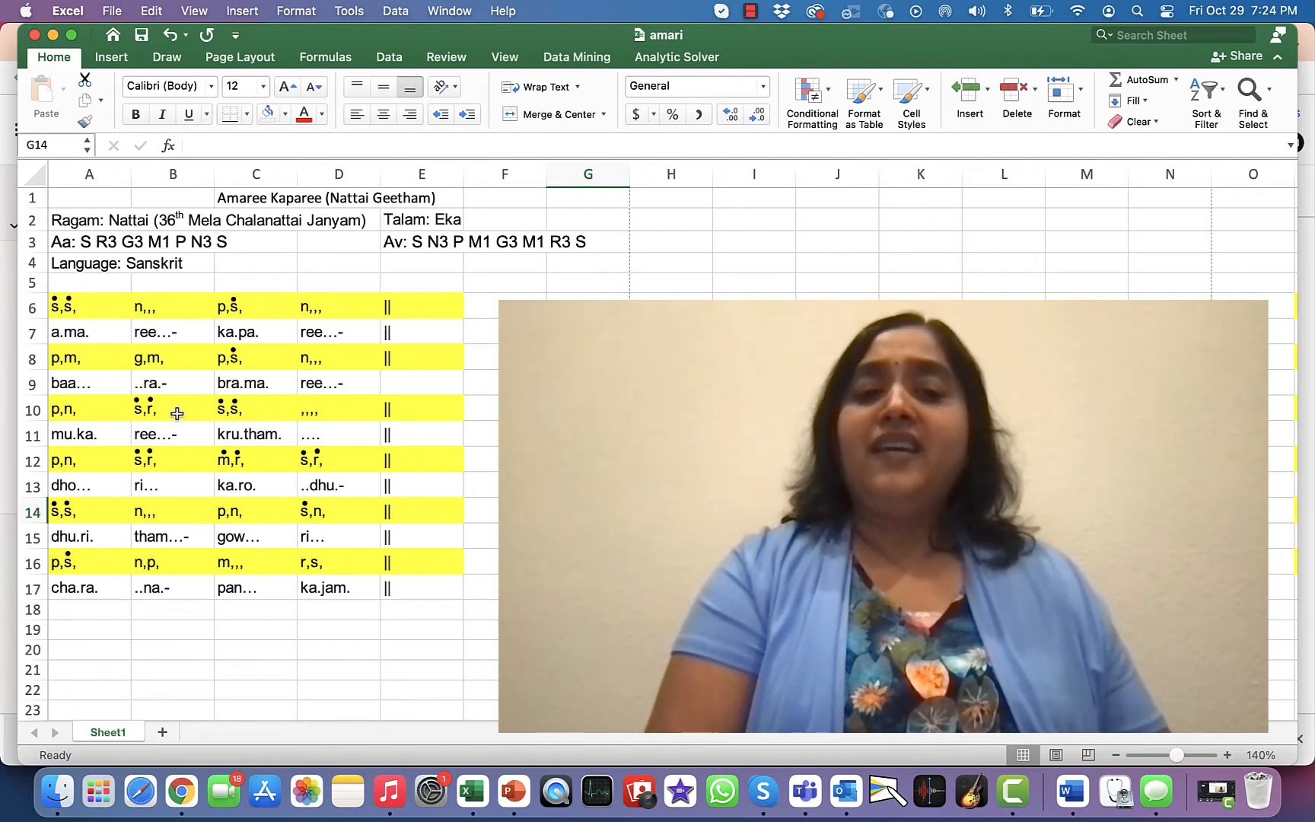
pyautogui.moveTo(359, 420)
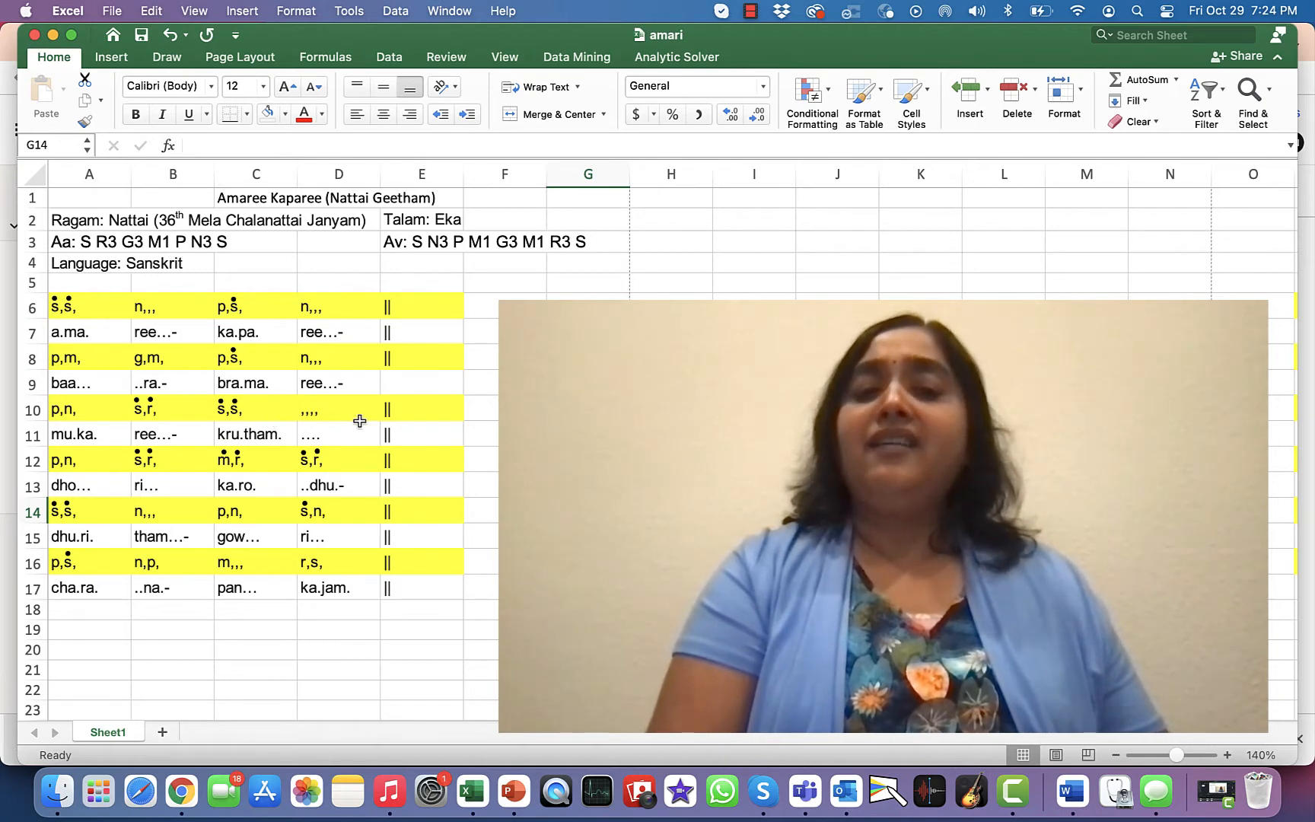
pyautogui.moveTo(443, 306)
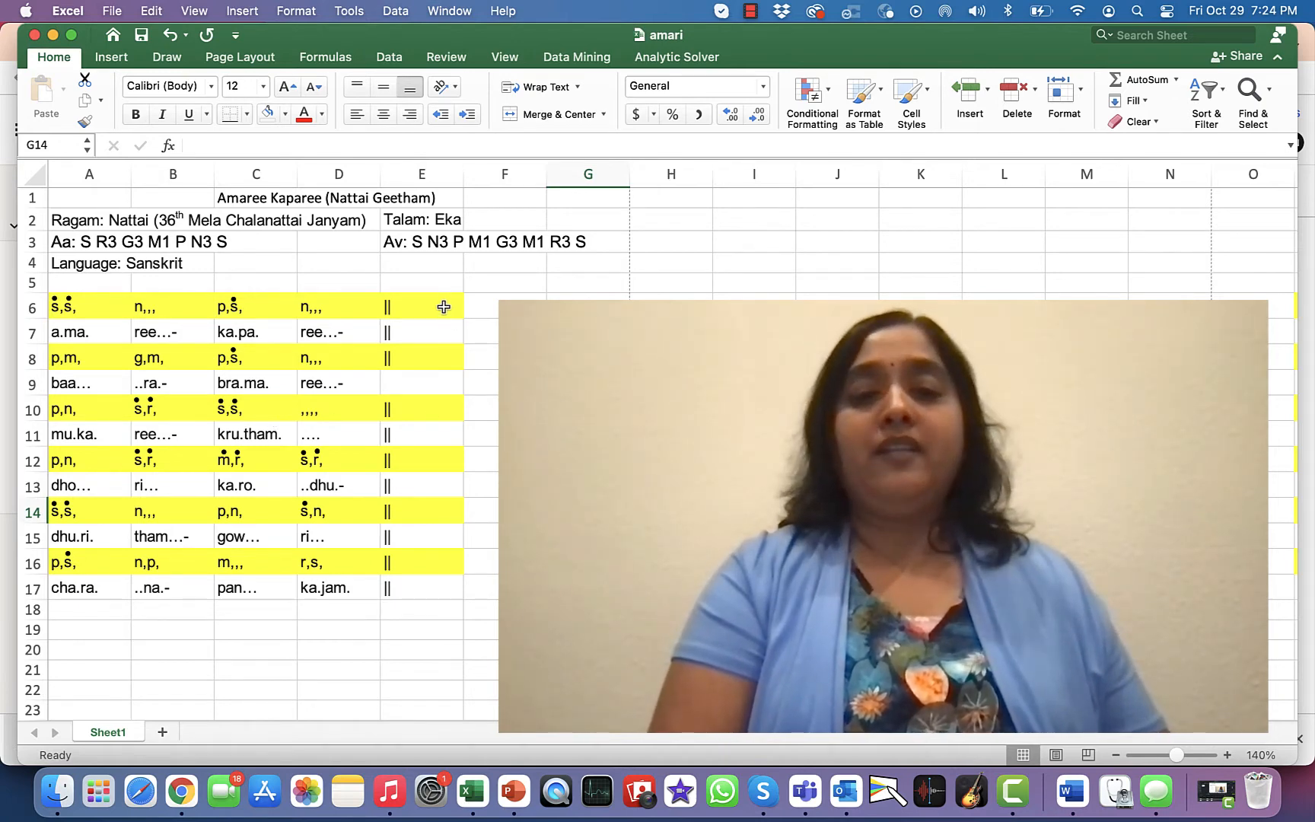
# Select rows 6–10, then rows 12–16 of the Amaree Kaparee notation.
pyautogui.click(34, 306)
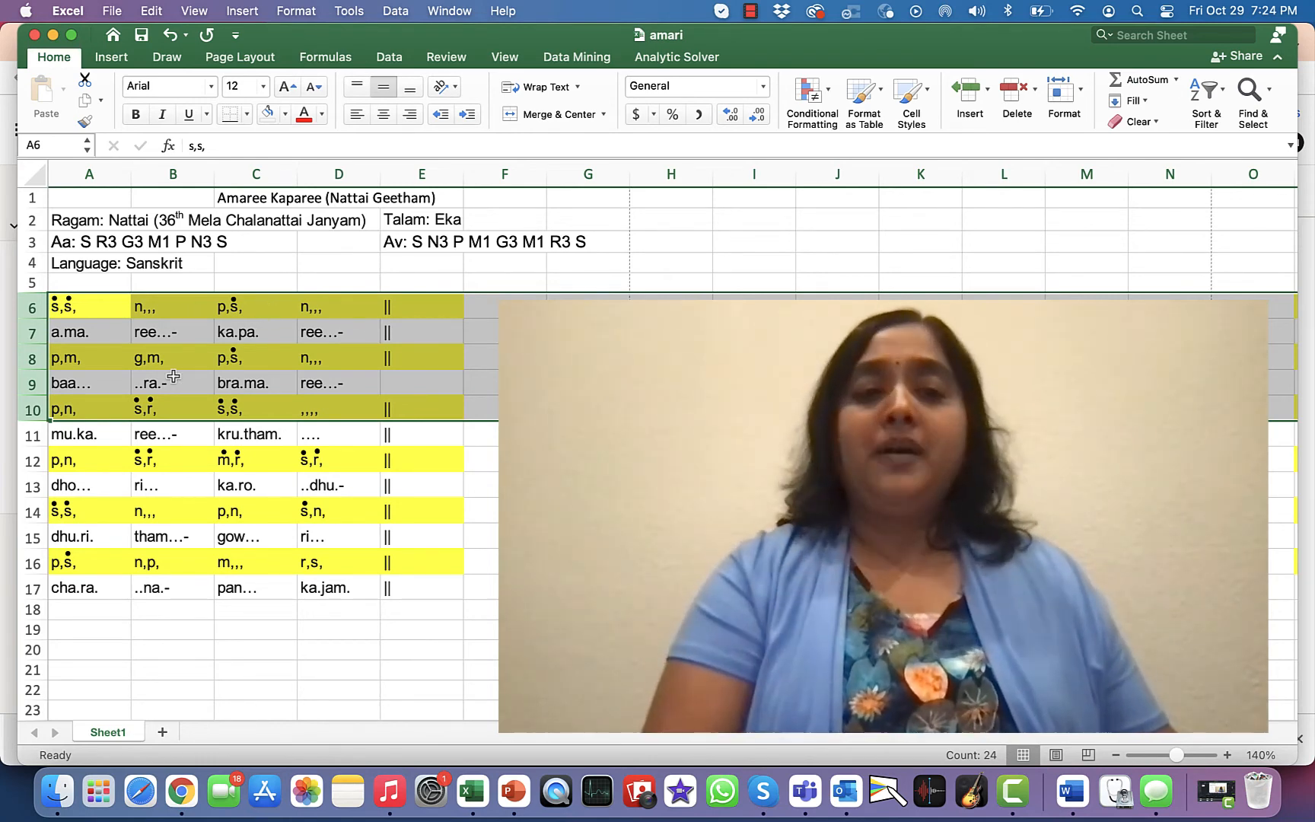
pyautogui.moveTo(181, 362)
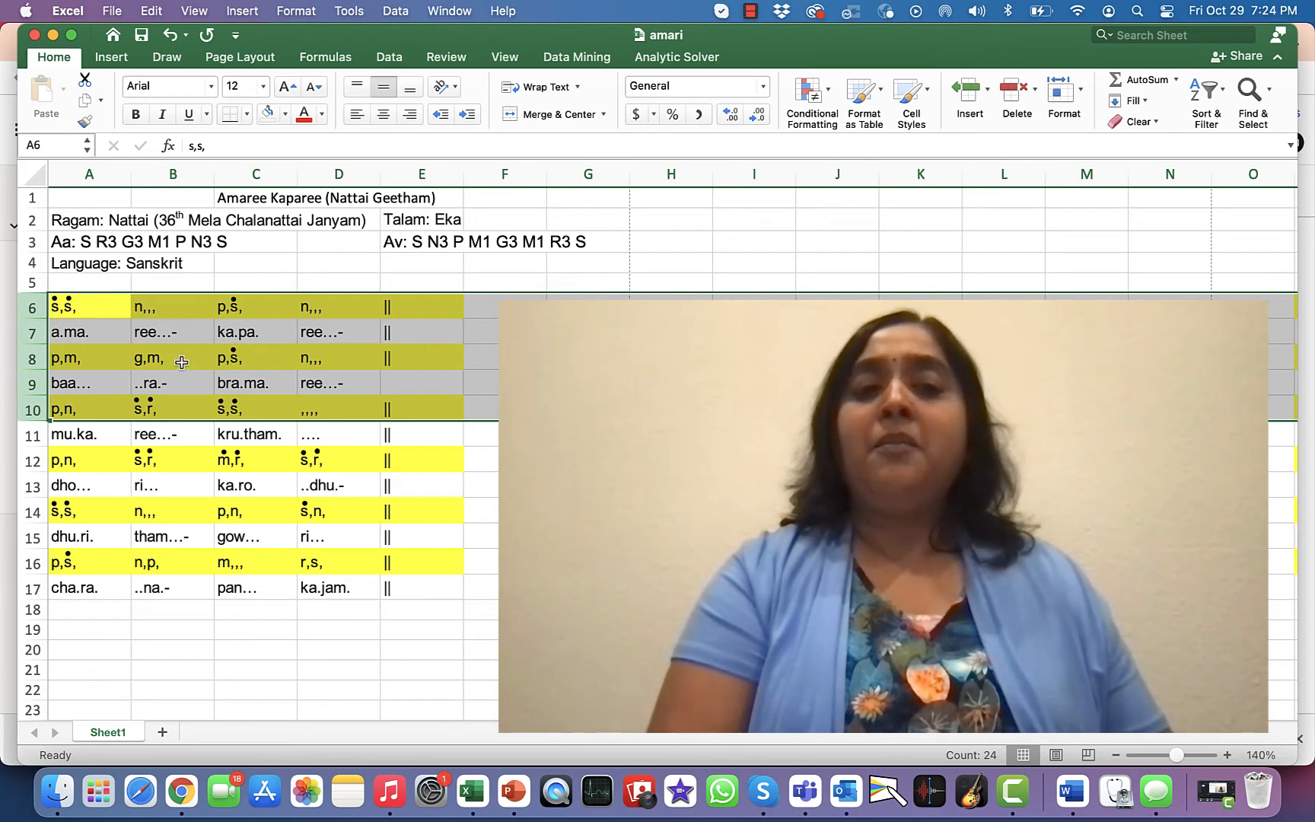
pyautogui.moveTo(369, 355)
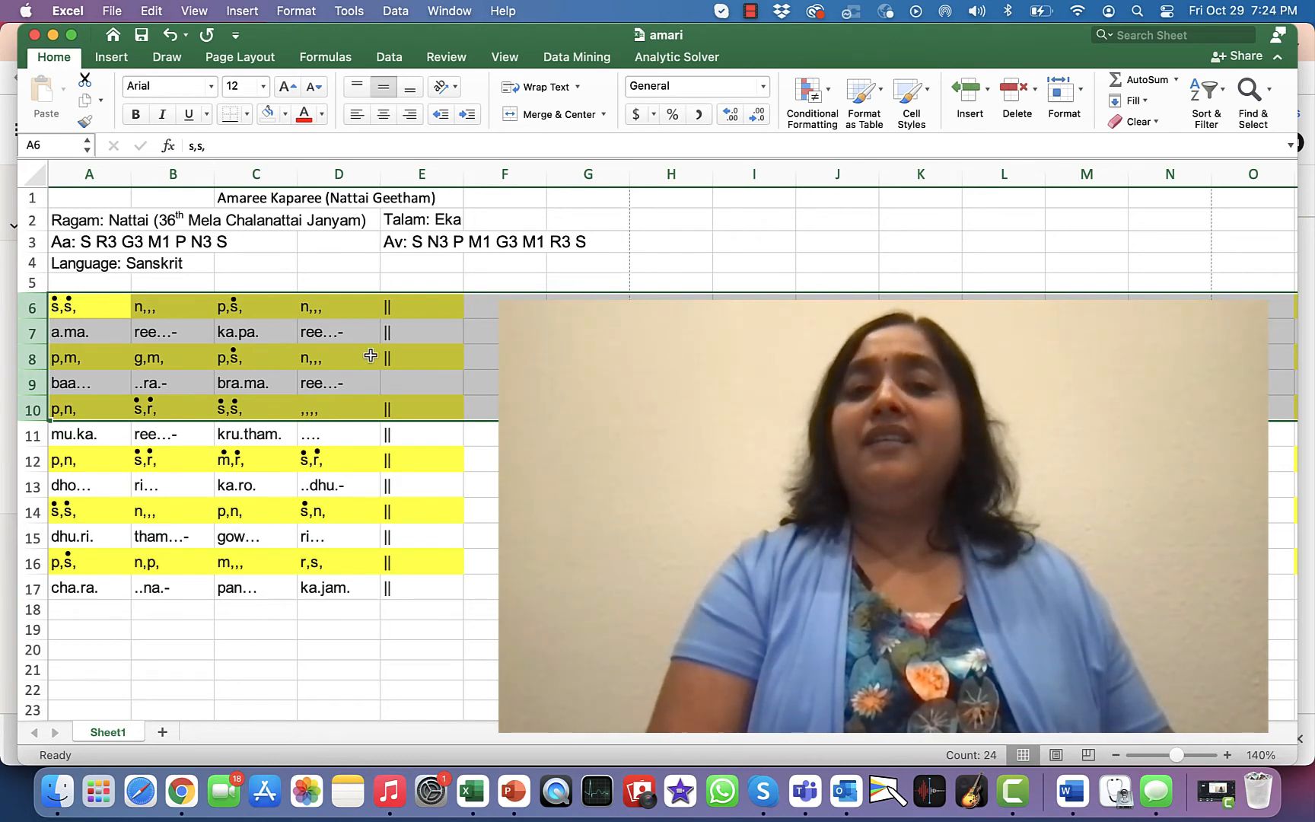
pyautogui.moveTo(97, 416)
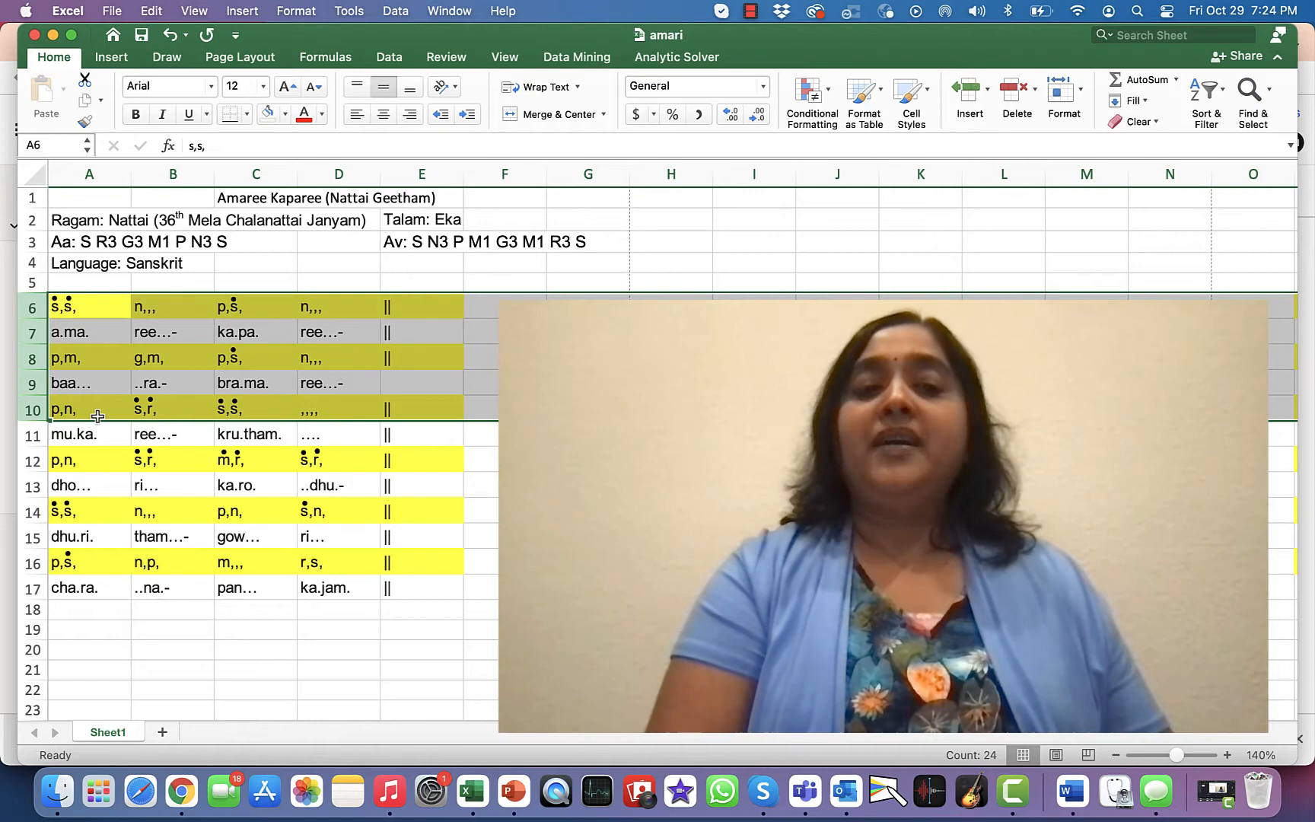
pyautogui.moveTo(200, 406)
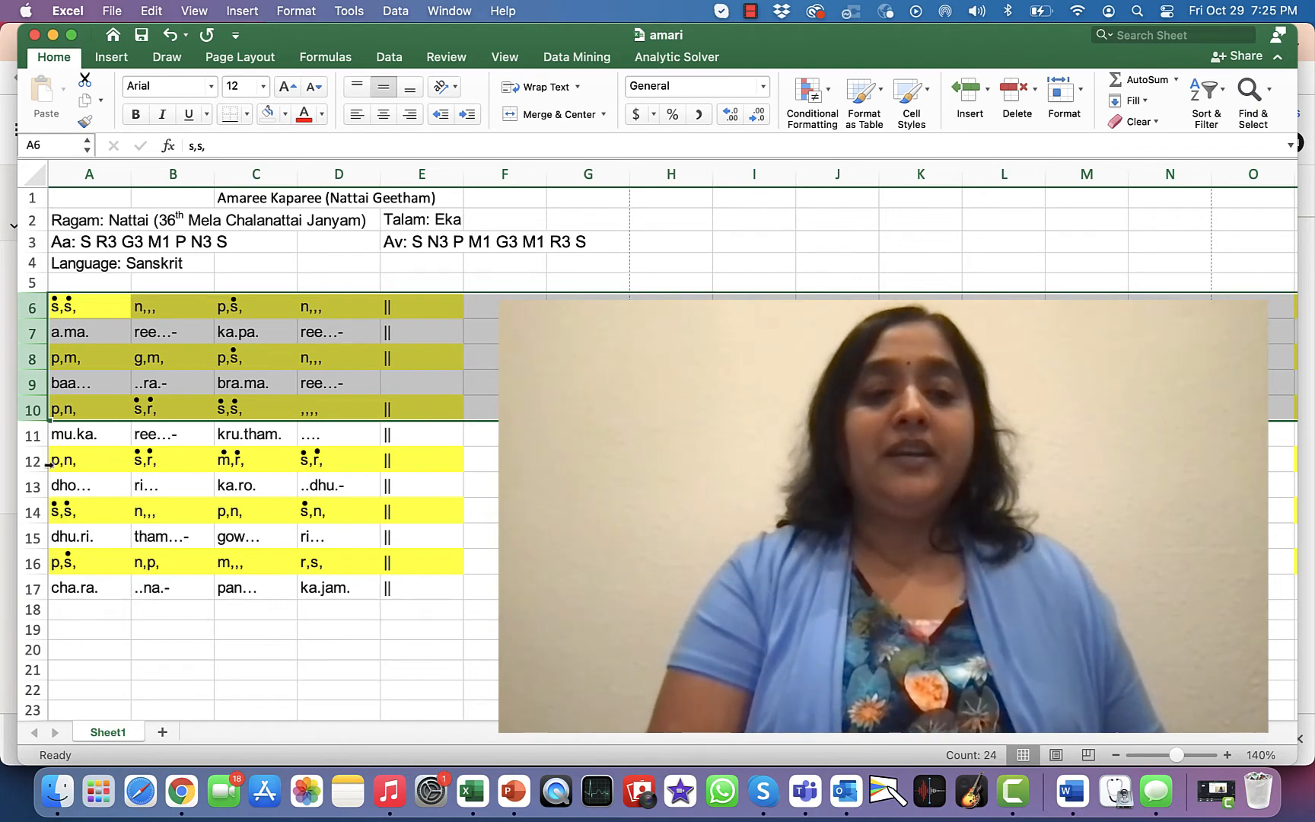
pyautogui.click(64, 460)
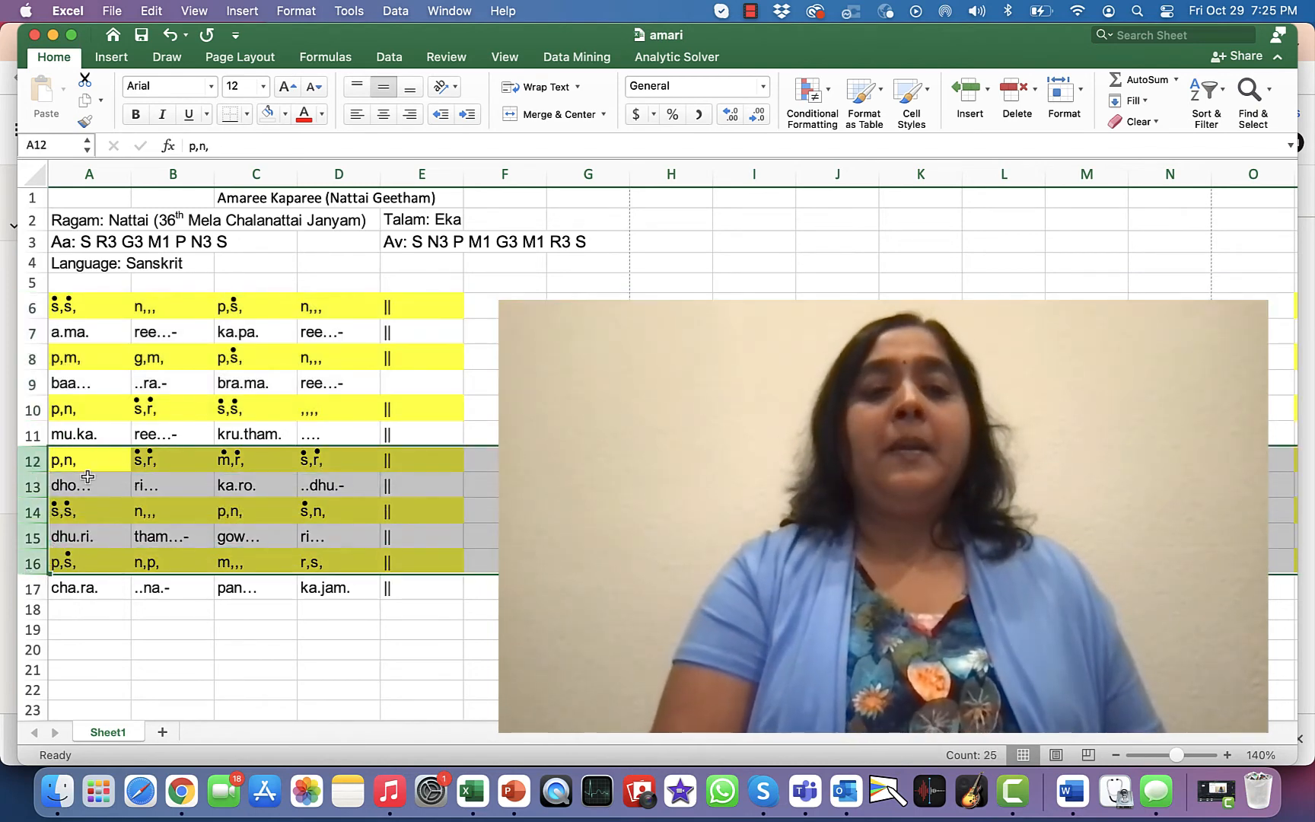
pyautogui.moveTo(191, 467)
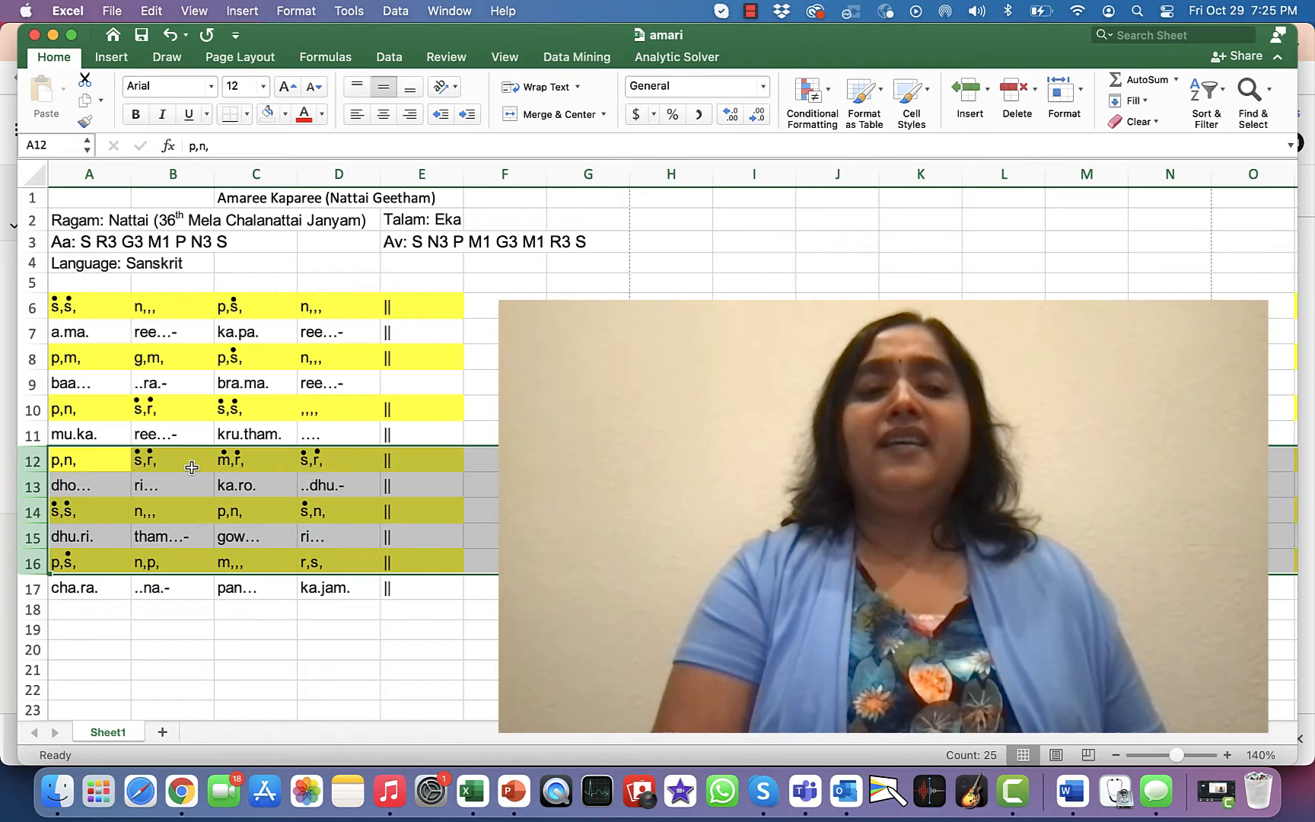
pyautogui.moveTo(252, 462)
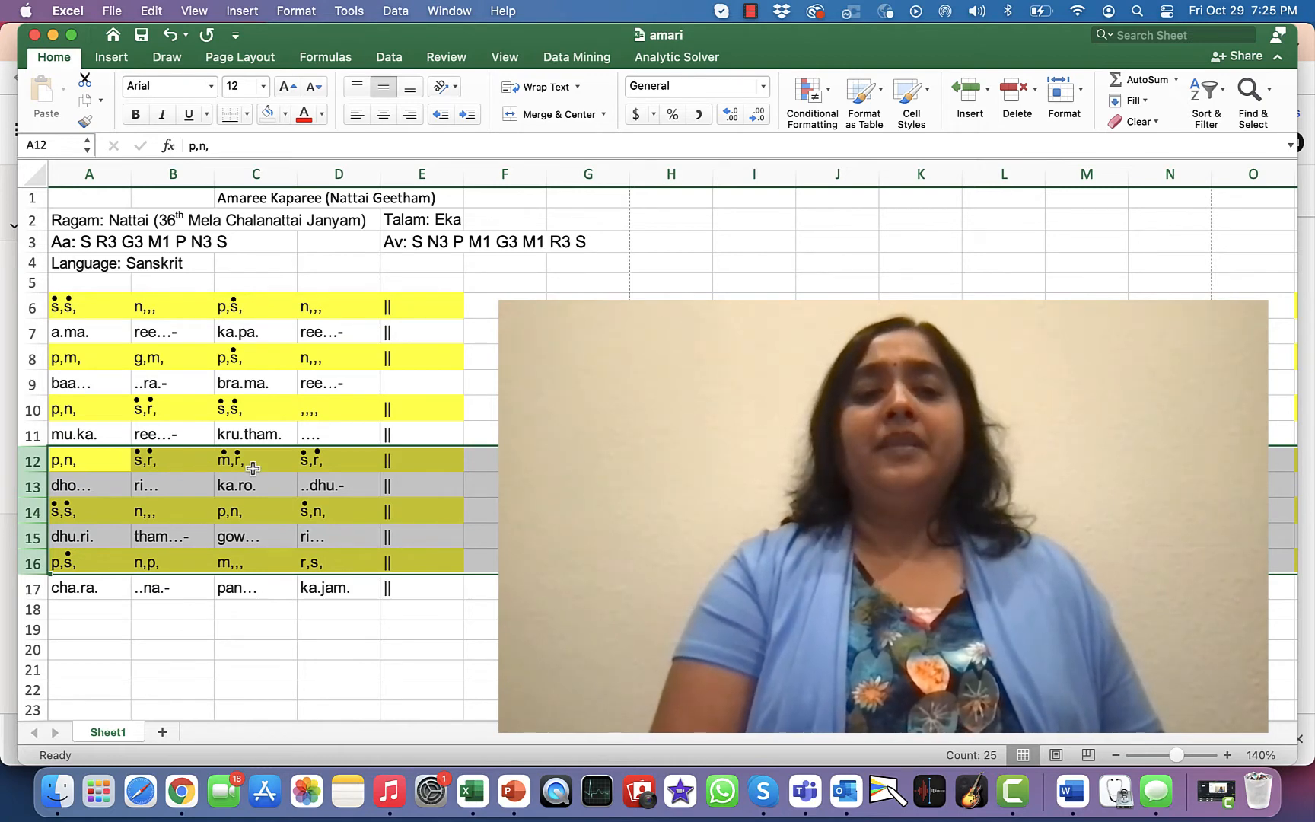
pyautogui.moveTo(334, 468)
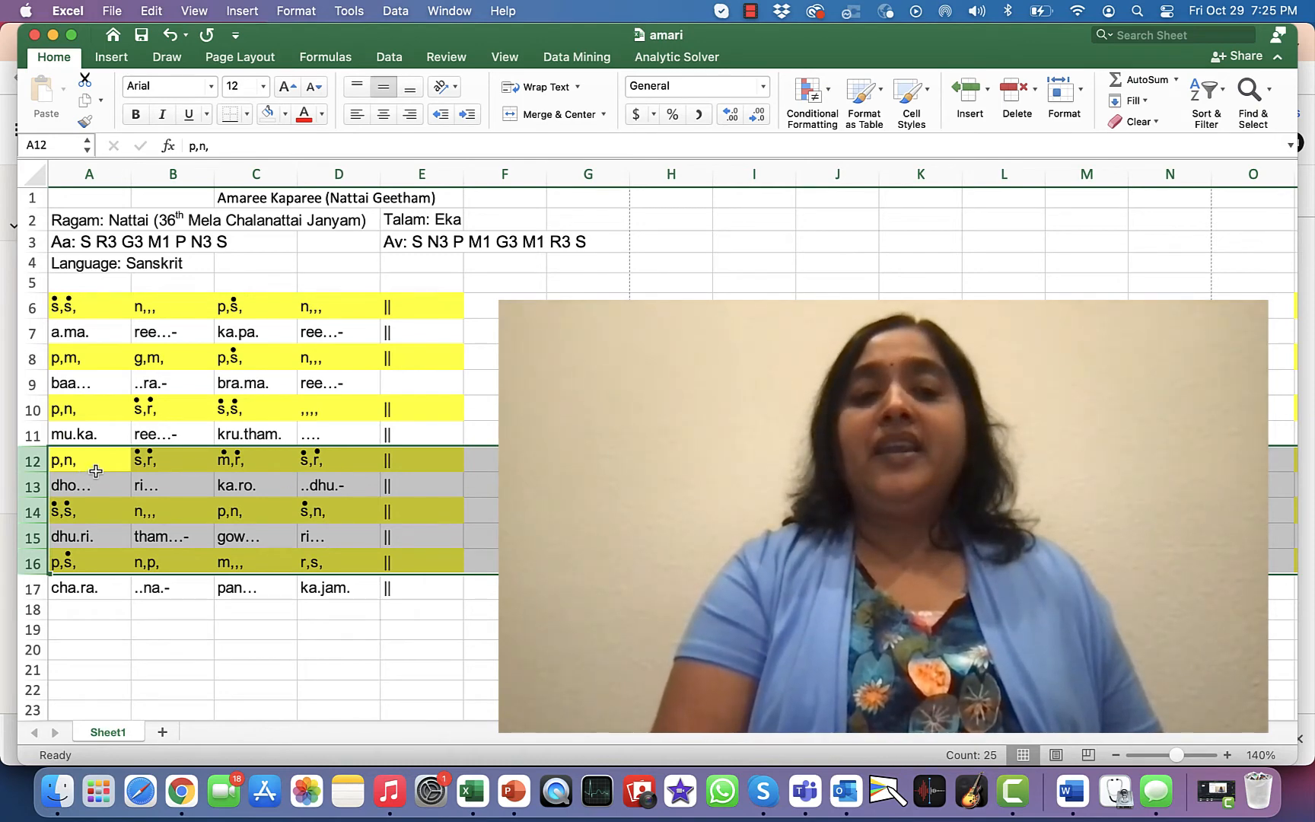
pyautogui.moveTo(195, 463)
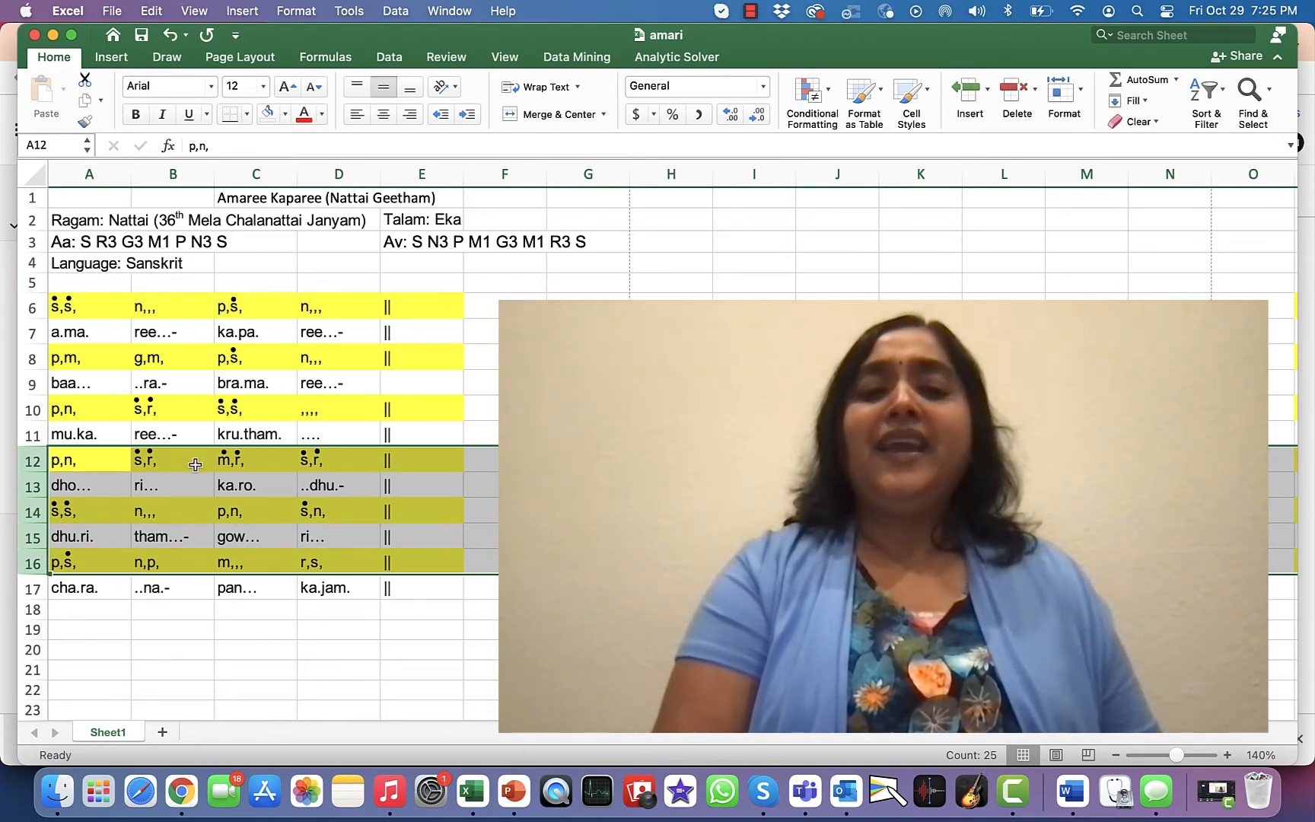
pyautogui.moveTo(346, 465)
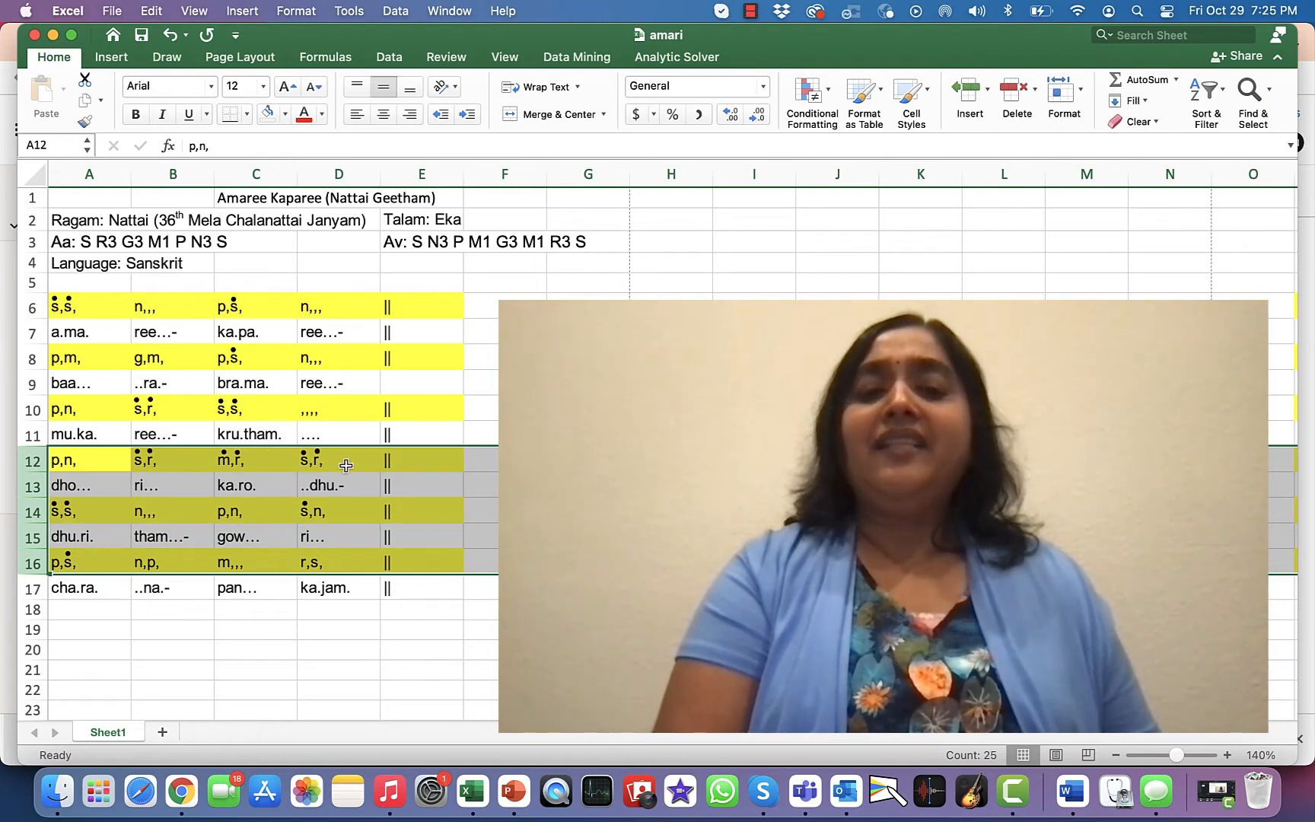
pyautogui.moveTo(95, 520)
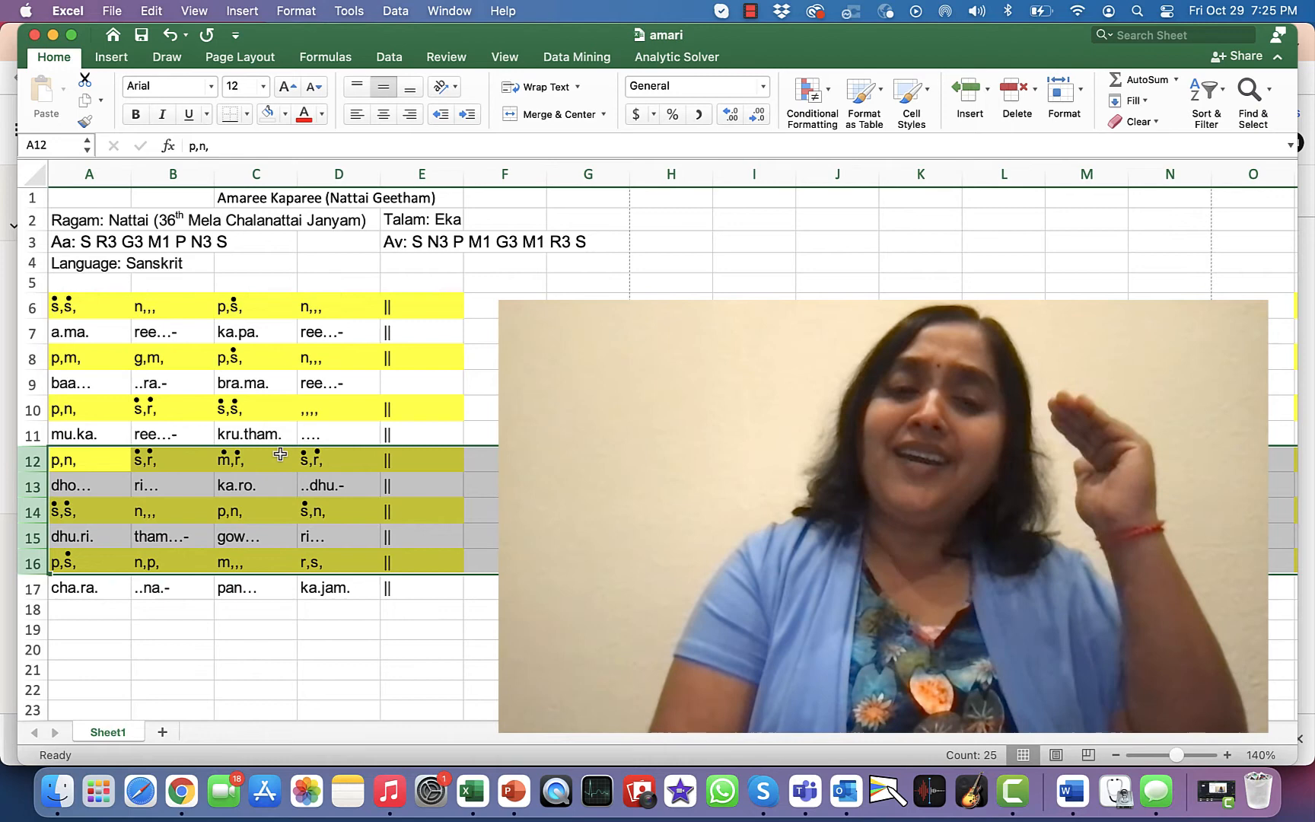
pyautogui.moveTo(128, 532)
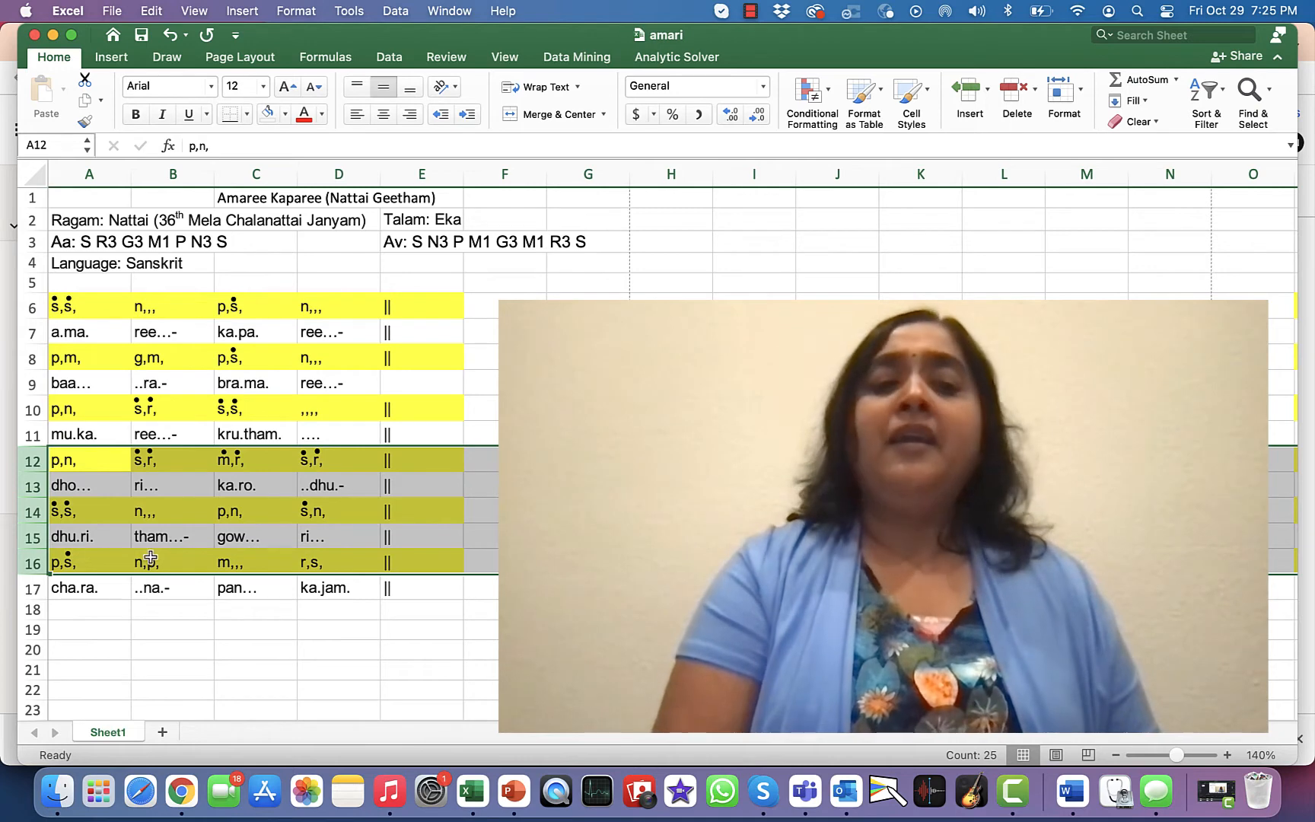
pyautogui.moveTo(184, 570)
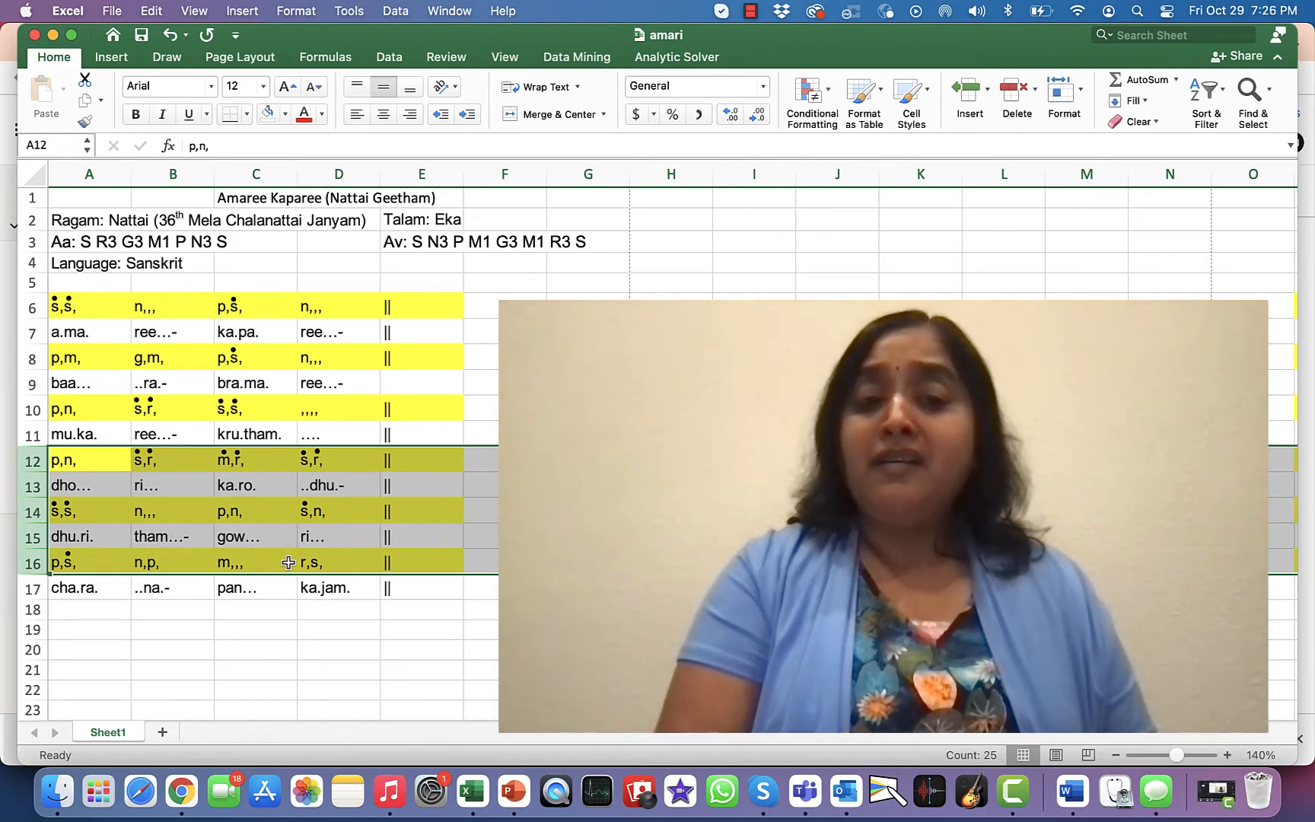
pyautogui.moveTo(351, 563)
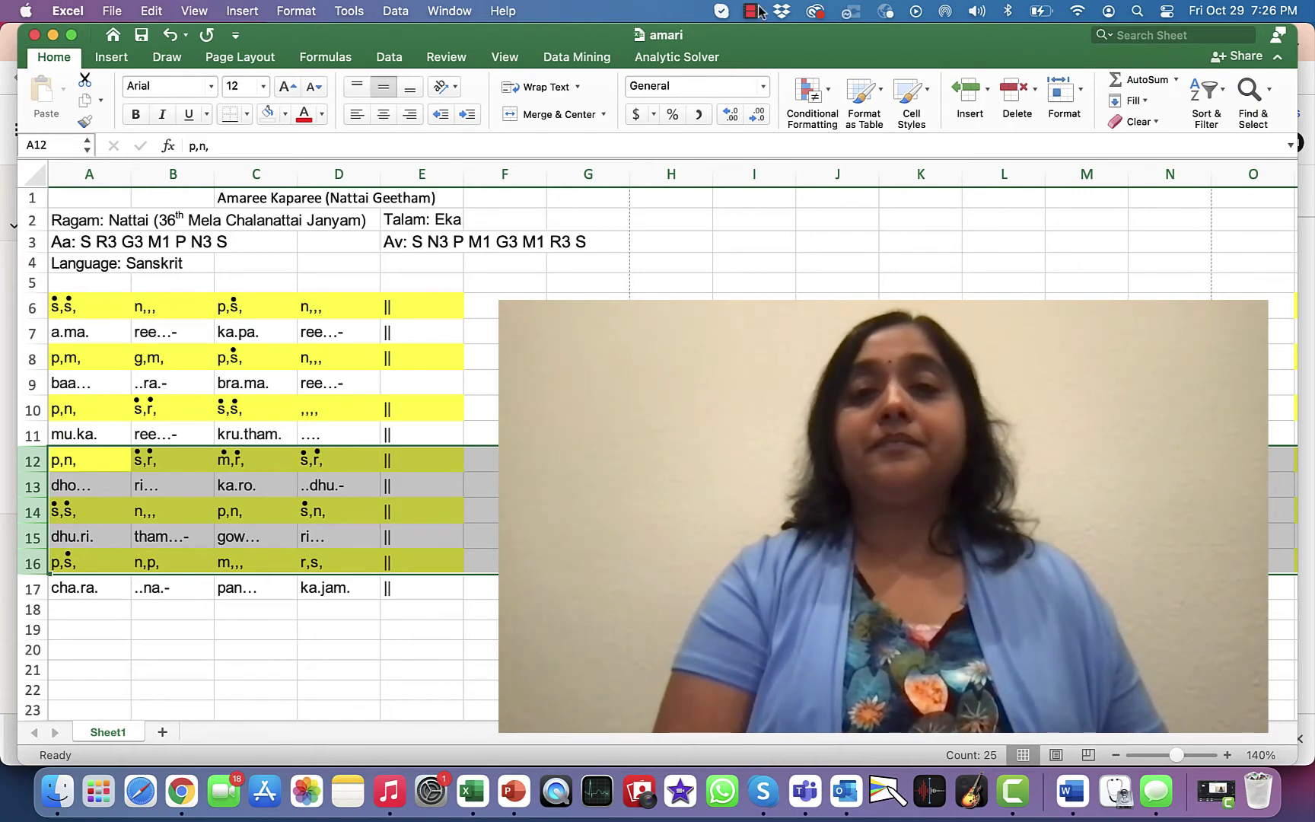
# Deselect rows 12–16 by clicking an empty cell such as G19.
pyautogui.click(587, 630)
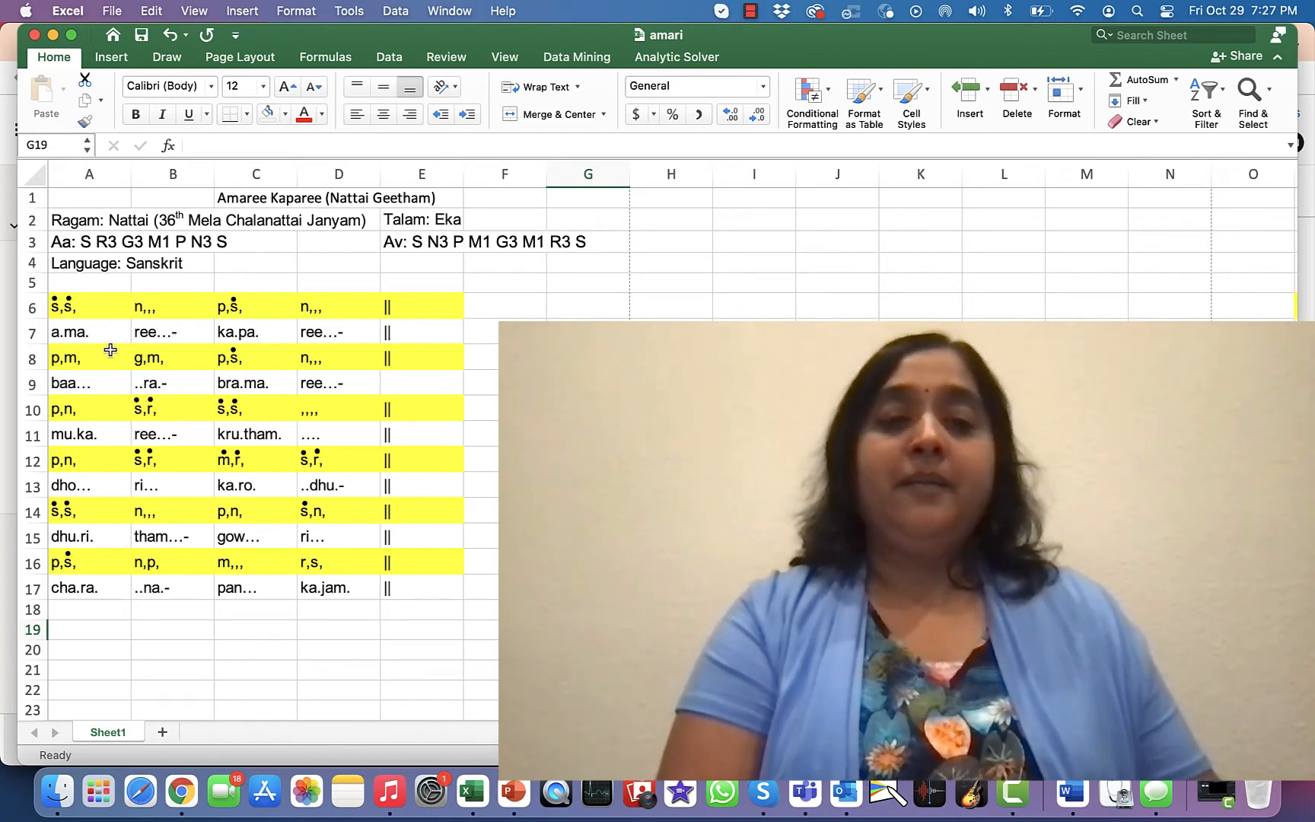
pyautogui.moveTo(128, 313)
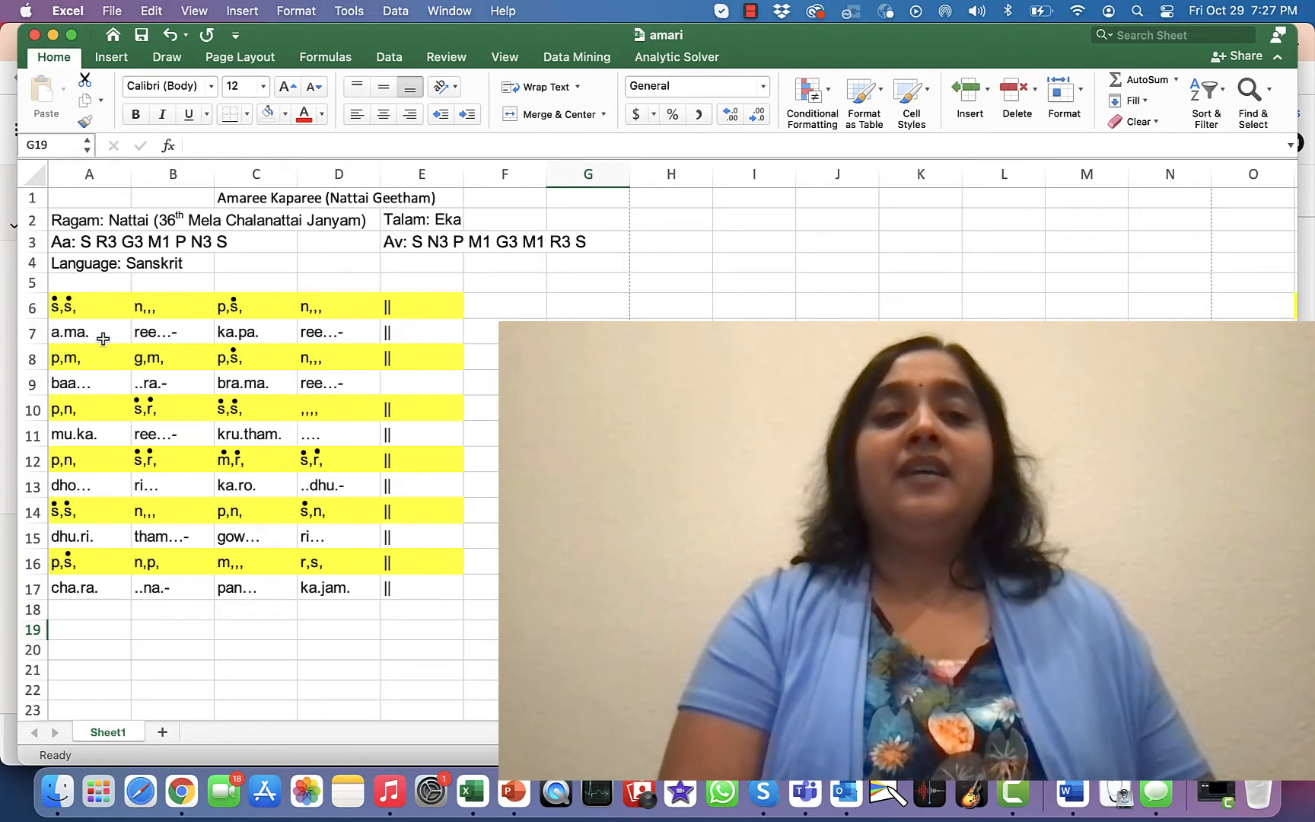
pyautogui.moveTo(214, 336)
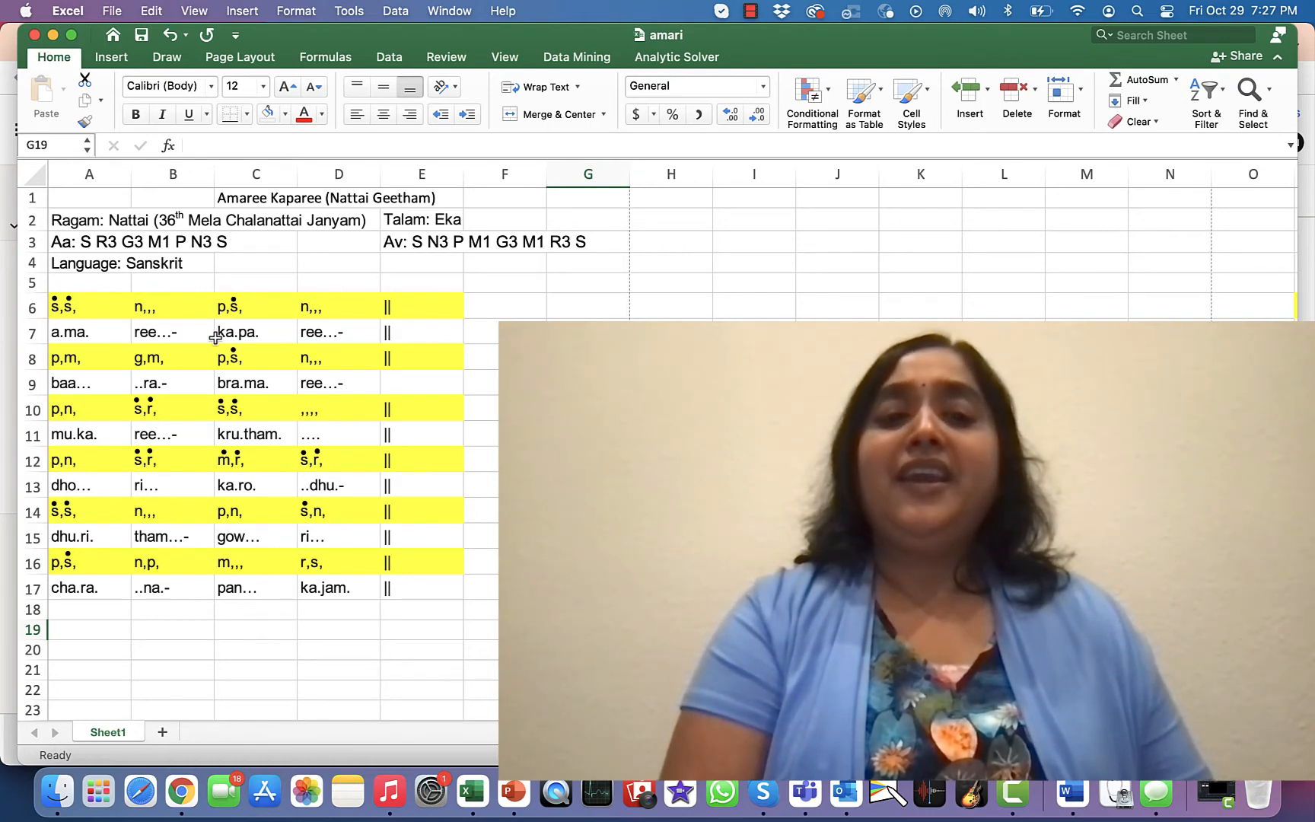
pyautogui.moveTo(352, 304)
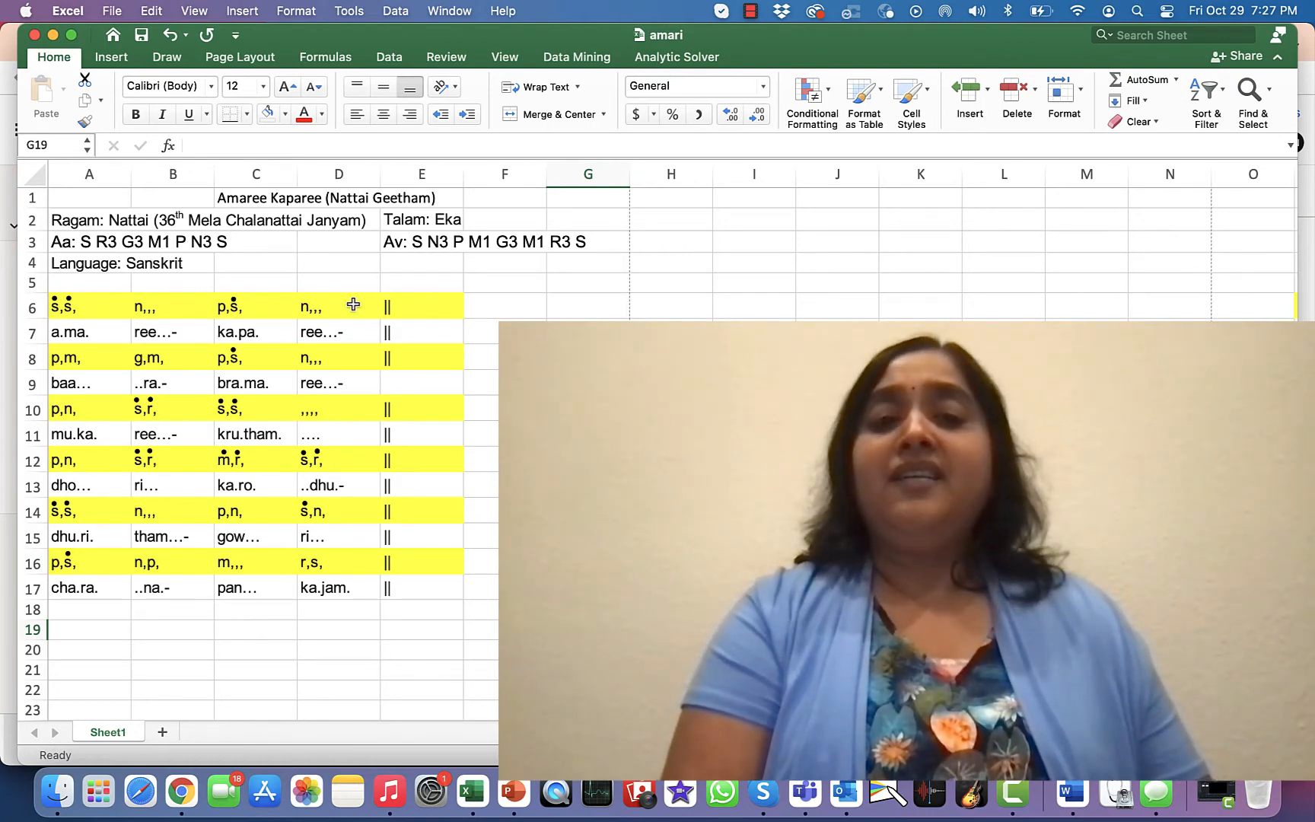
pyautogui.moveTo(273, 344)
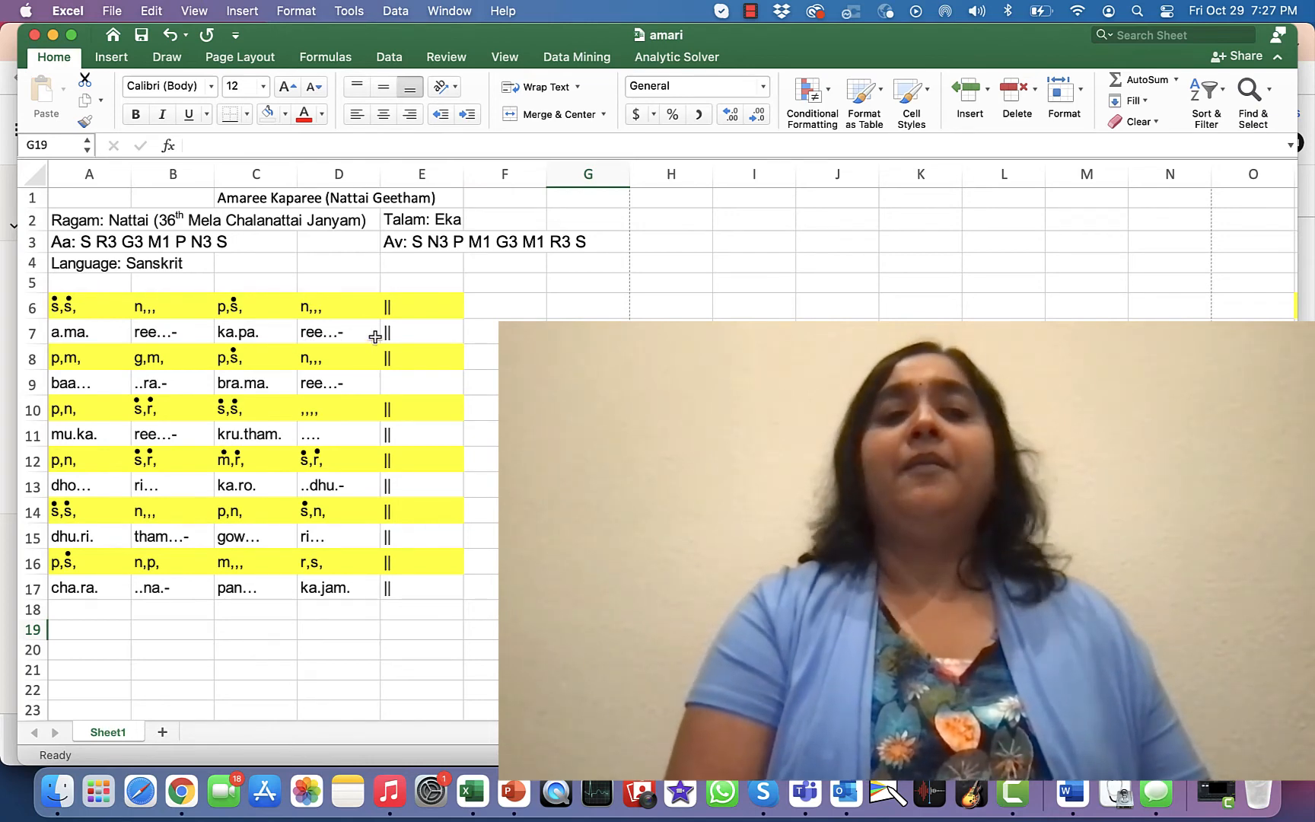
pyautogui.moveTo(388, 319)
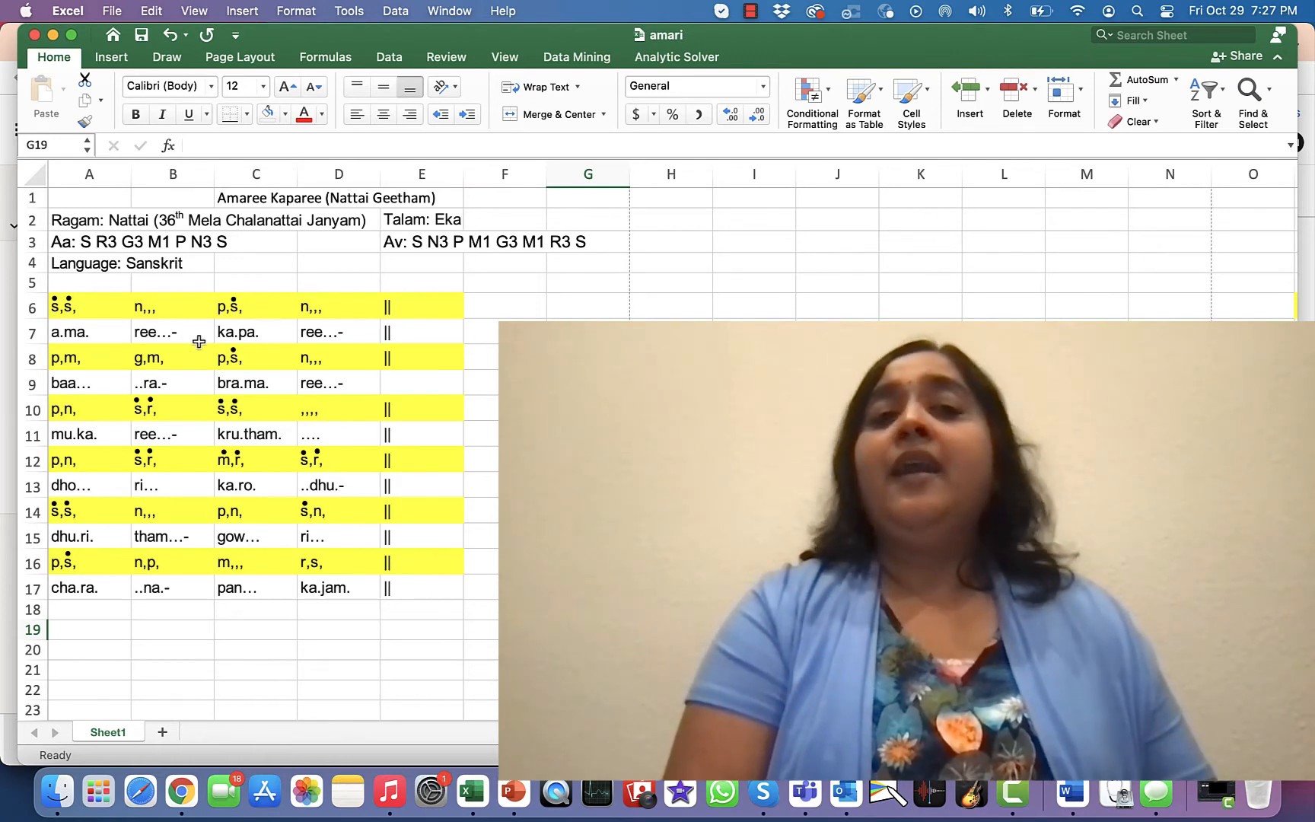
pyautogui.moveTo(391, 333)
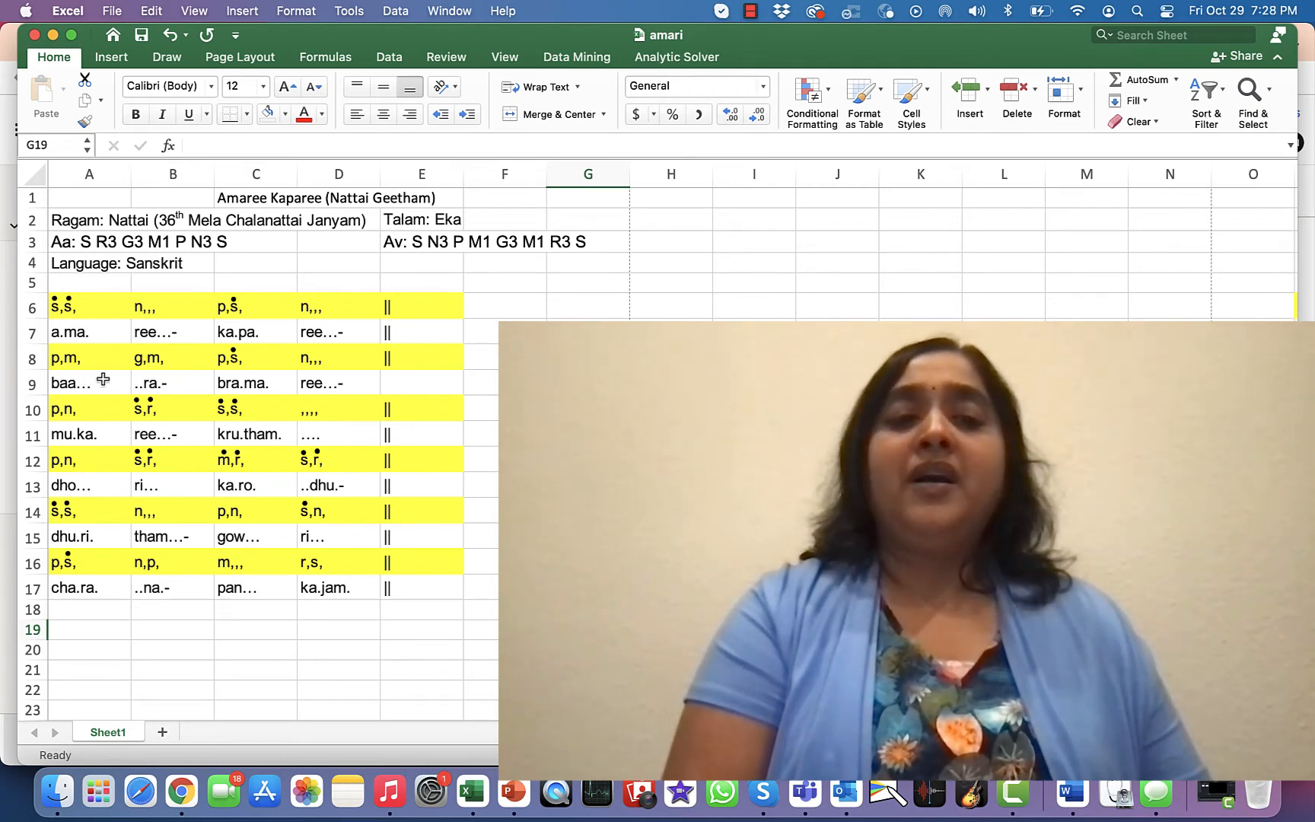
pyautogui.moveTo(193, 392)
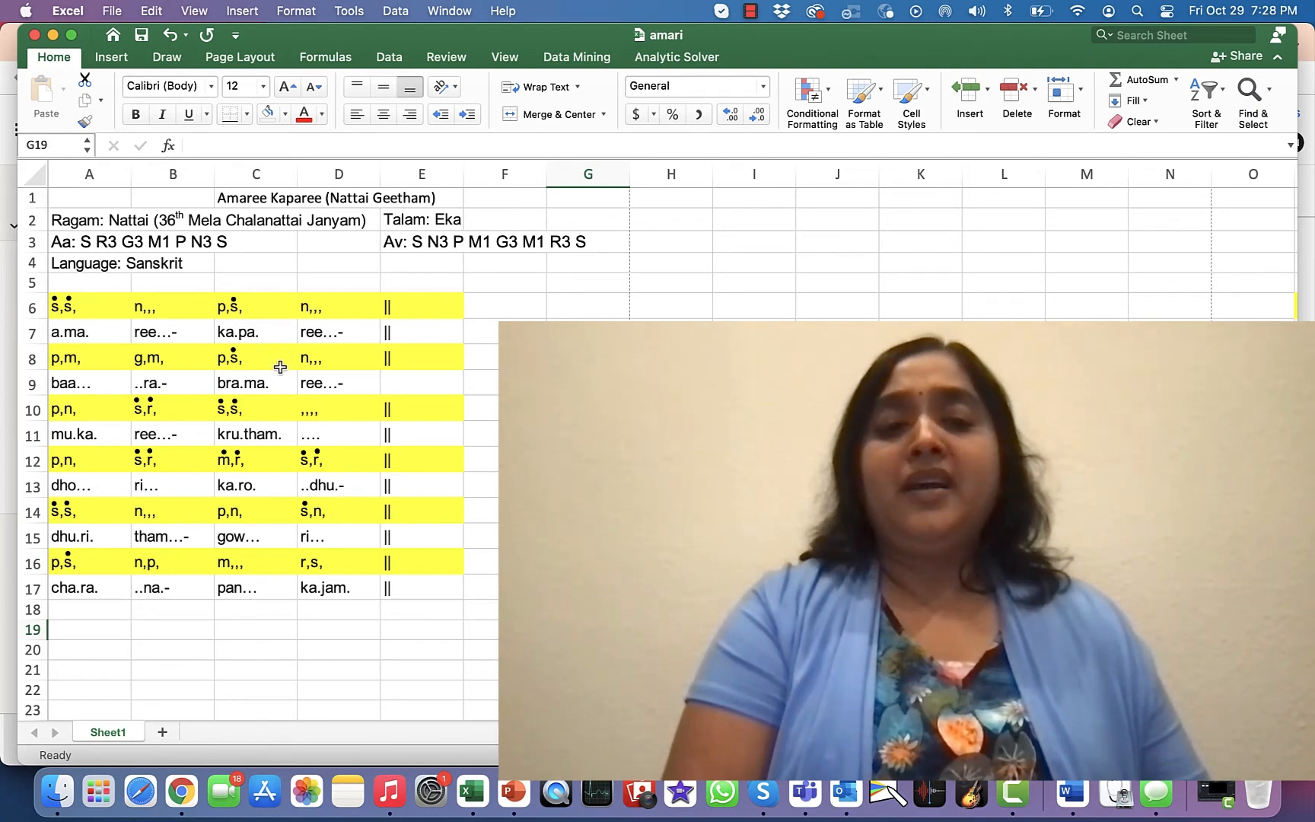
pyautogui.moveTo(255, 400)
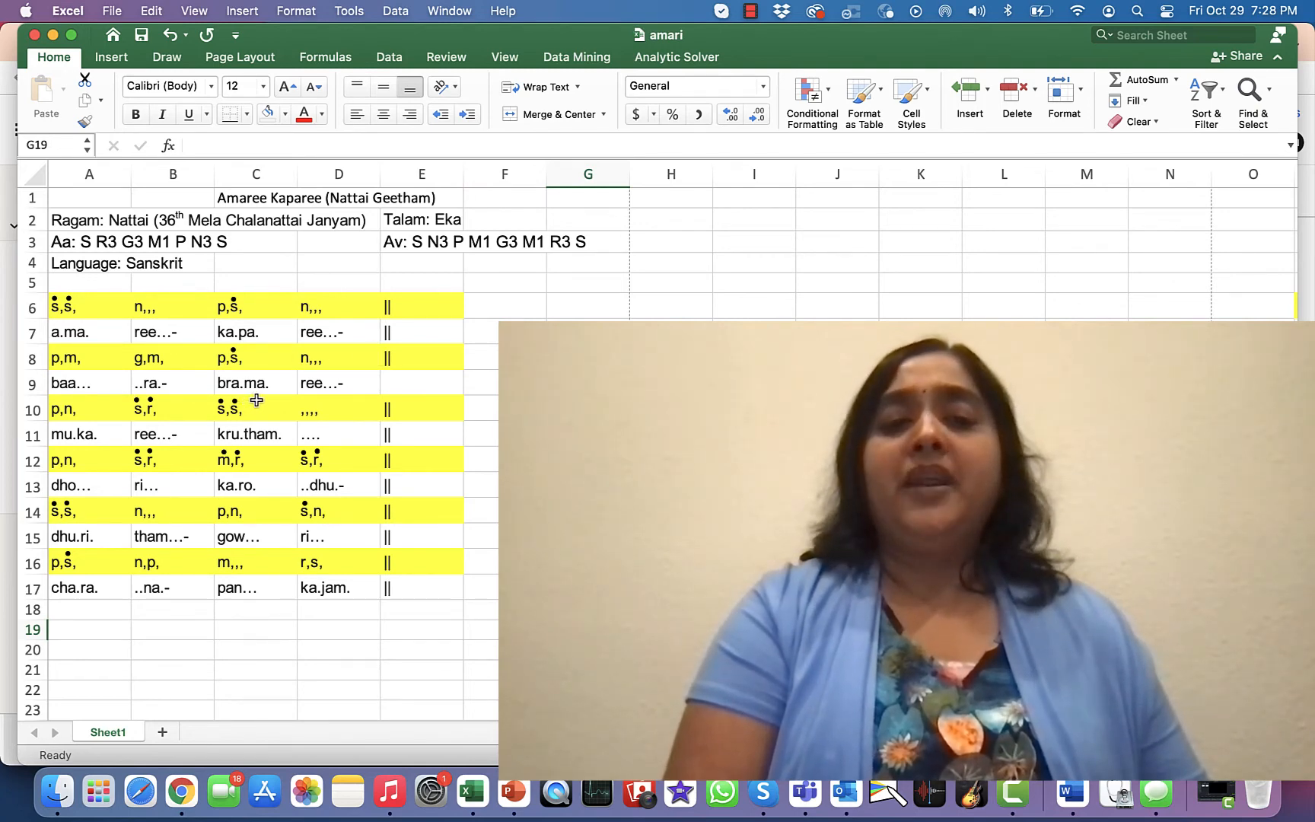
pyautogui.moveTo(105, 412)
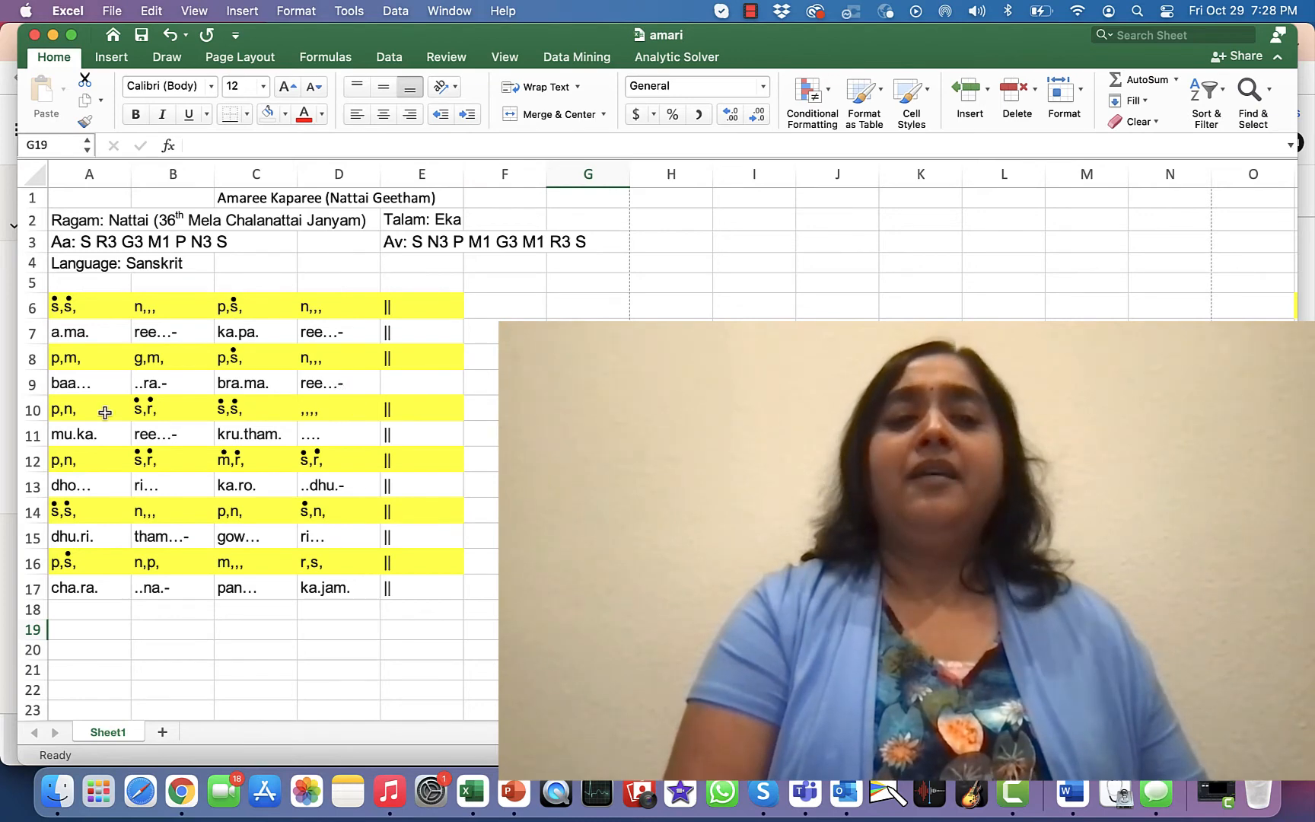
pyautogui.moveTo(175, 414)
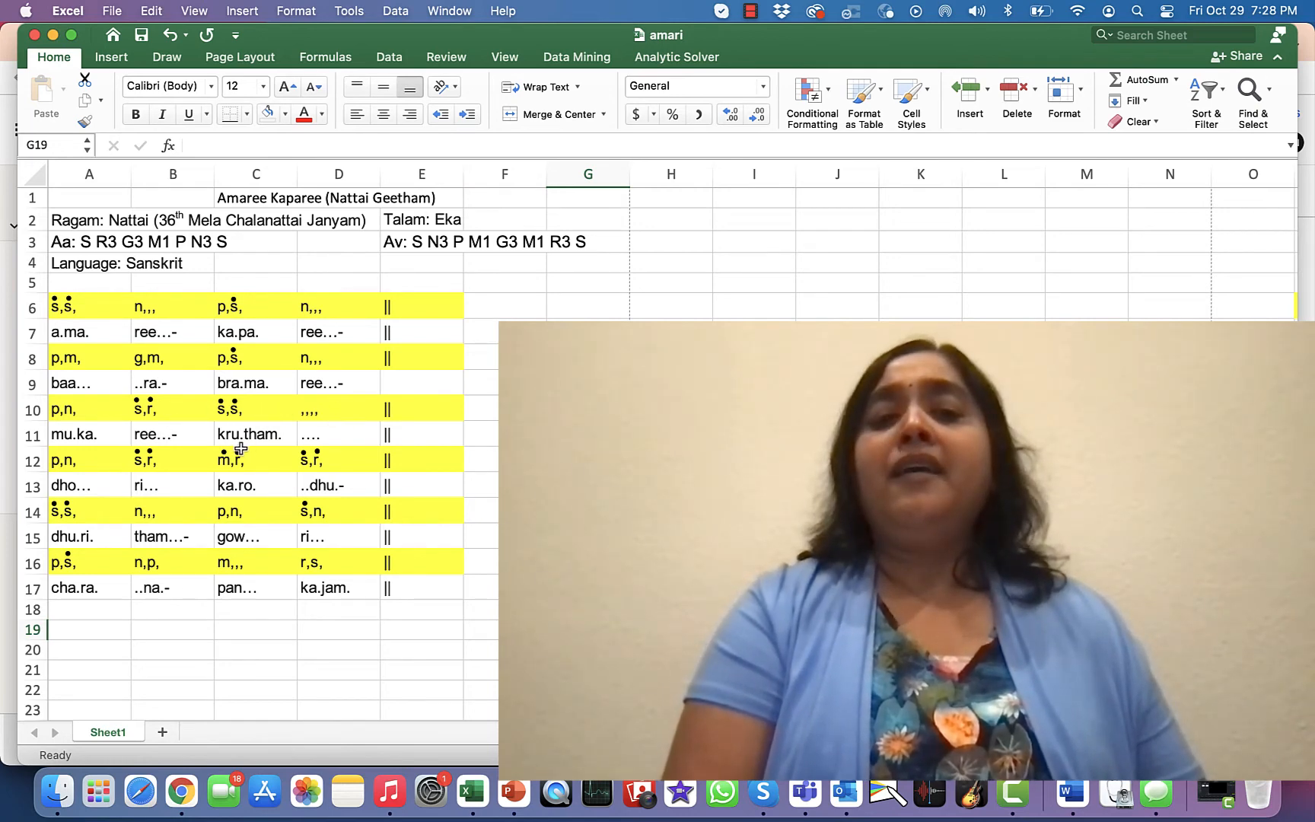
# Select rows 12 through 17 of the notation.
pyautogui.click(32, 306)
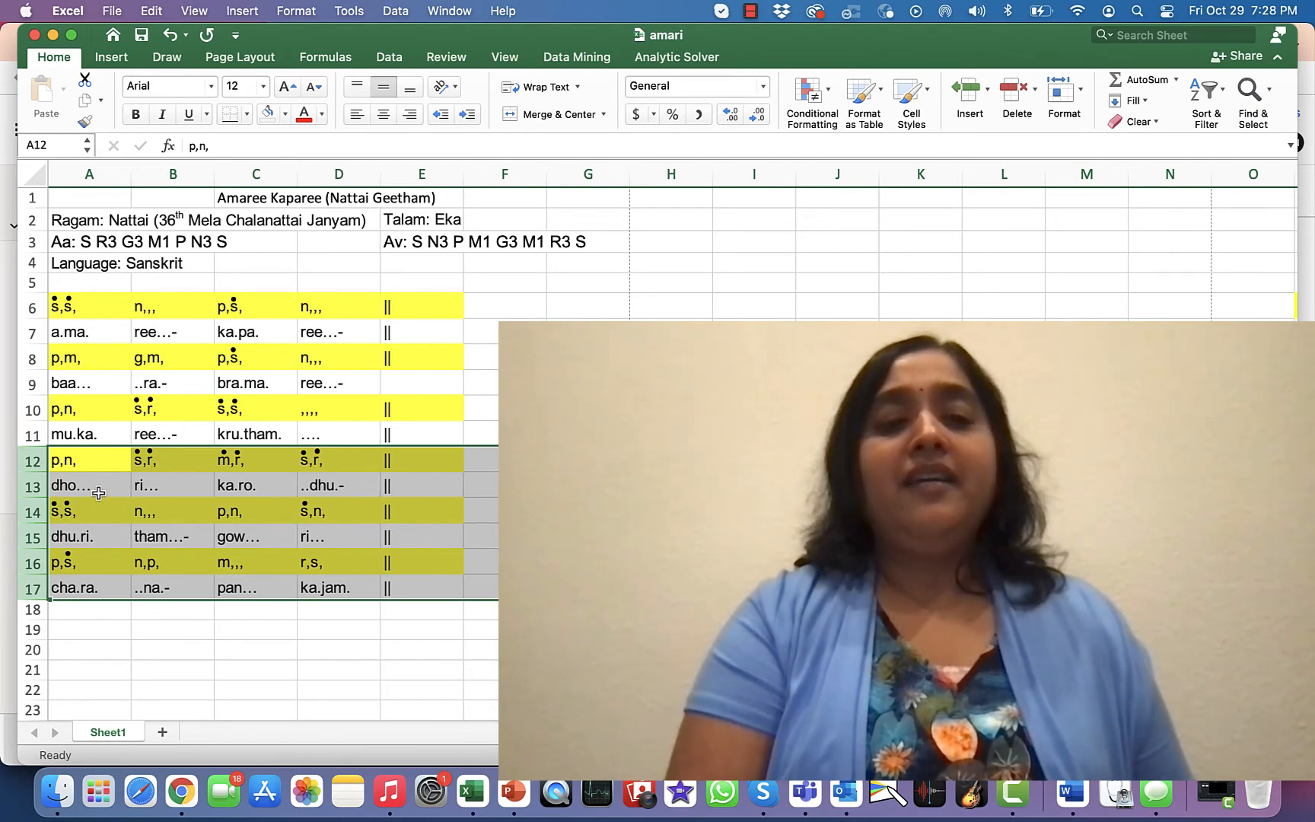
# Open cell A13's syllable for editing, then reselect and deselect rows 12–17.
pyautogui.doubleClick(71, 485)
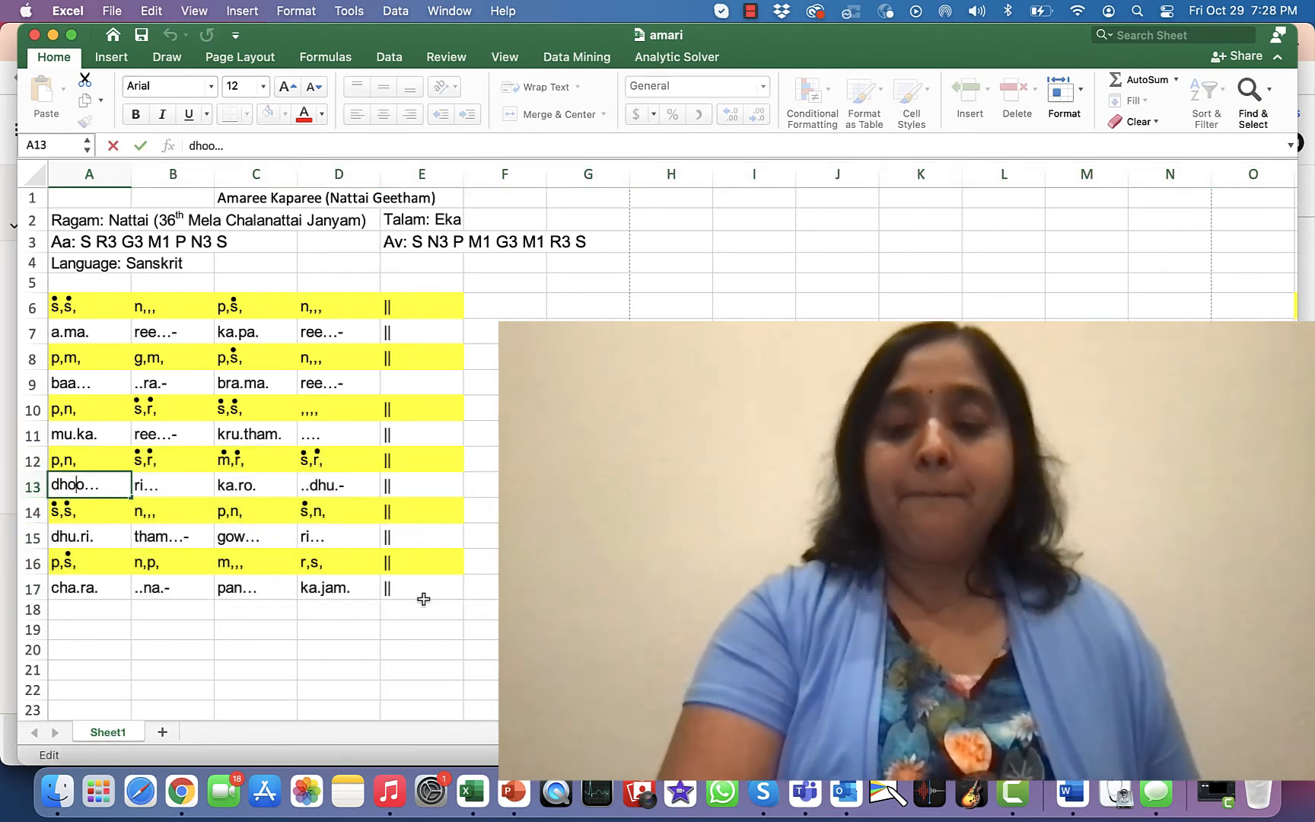
pyautogui.click(32, 461)
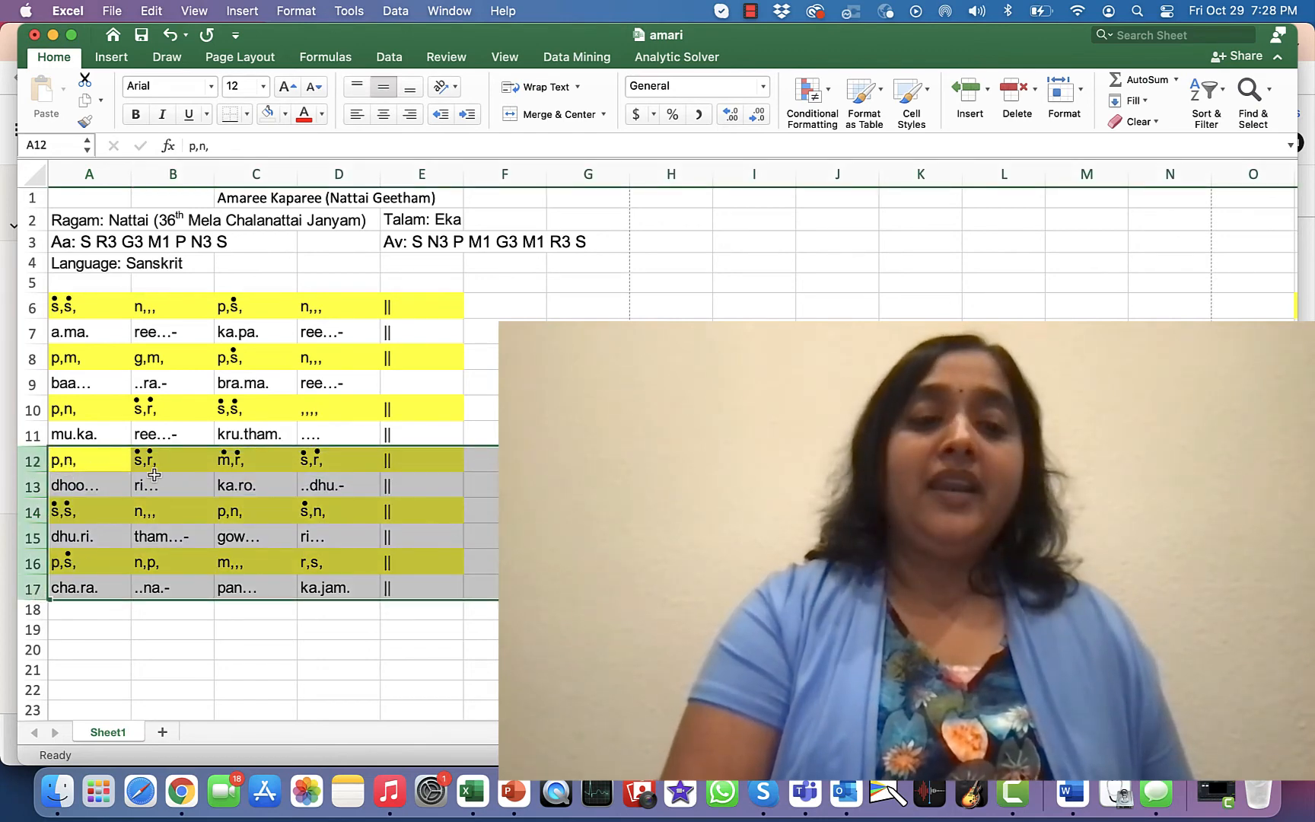
pyautogui.moveTo(90, 508)
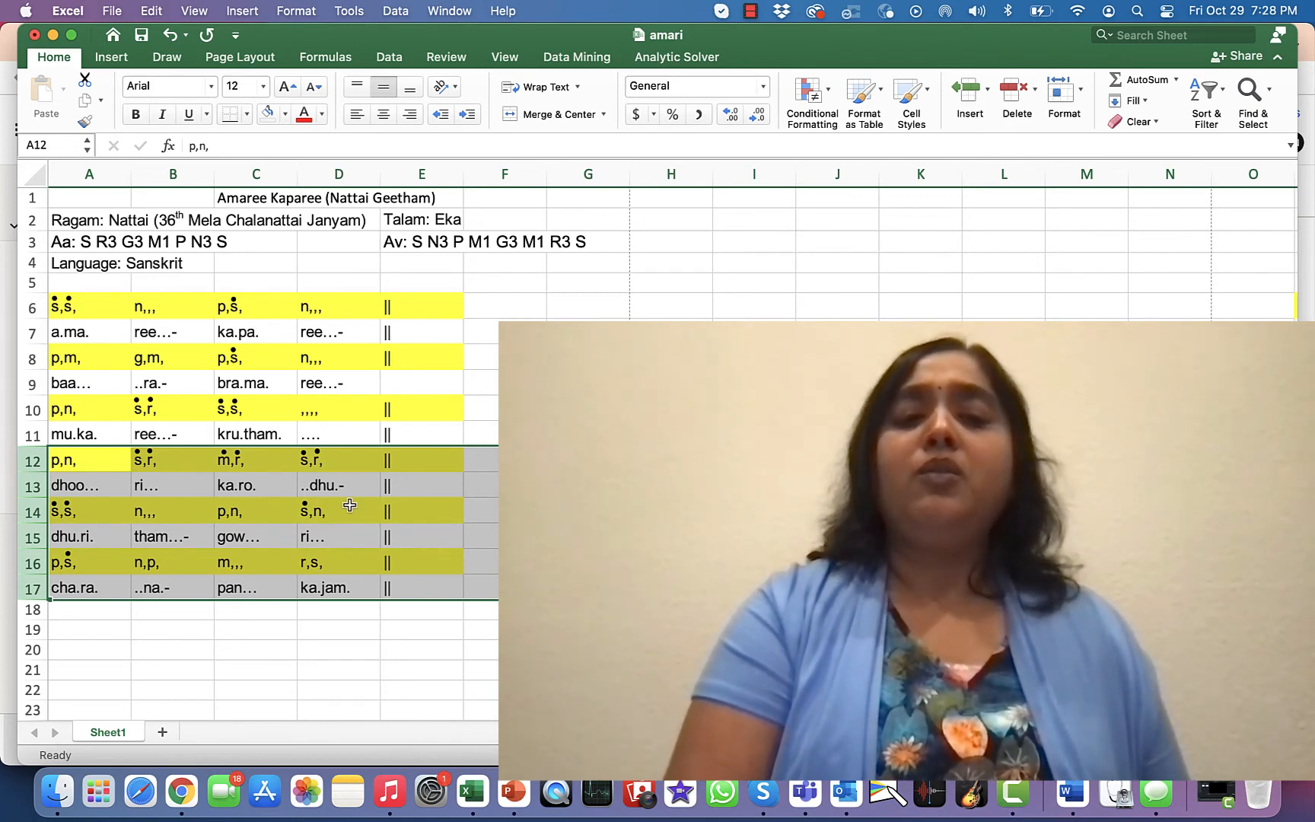
pyautogui.moveTo(178, 526)
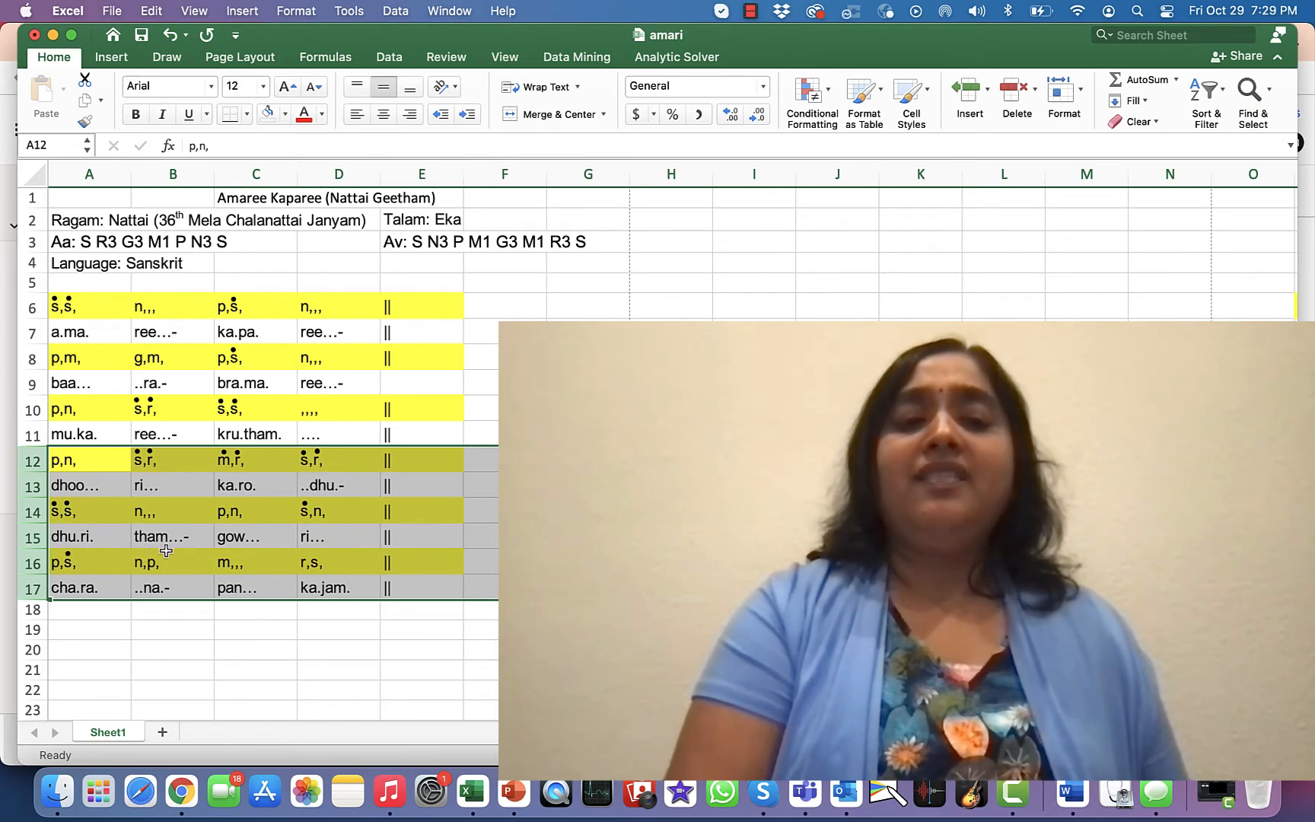
pyautogui.moveTo(344, 523)
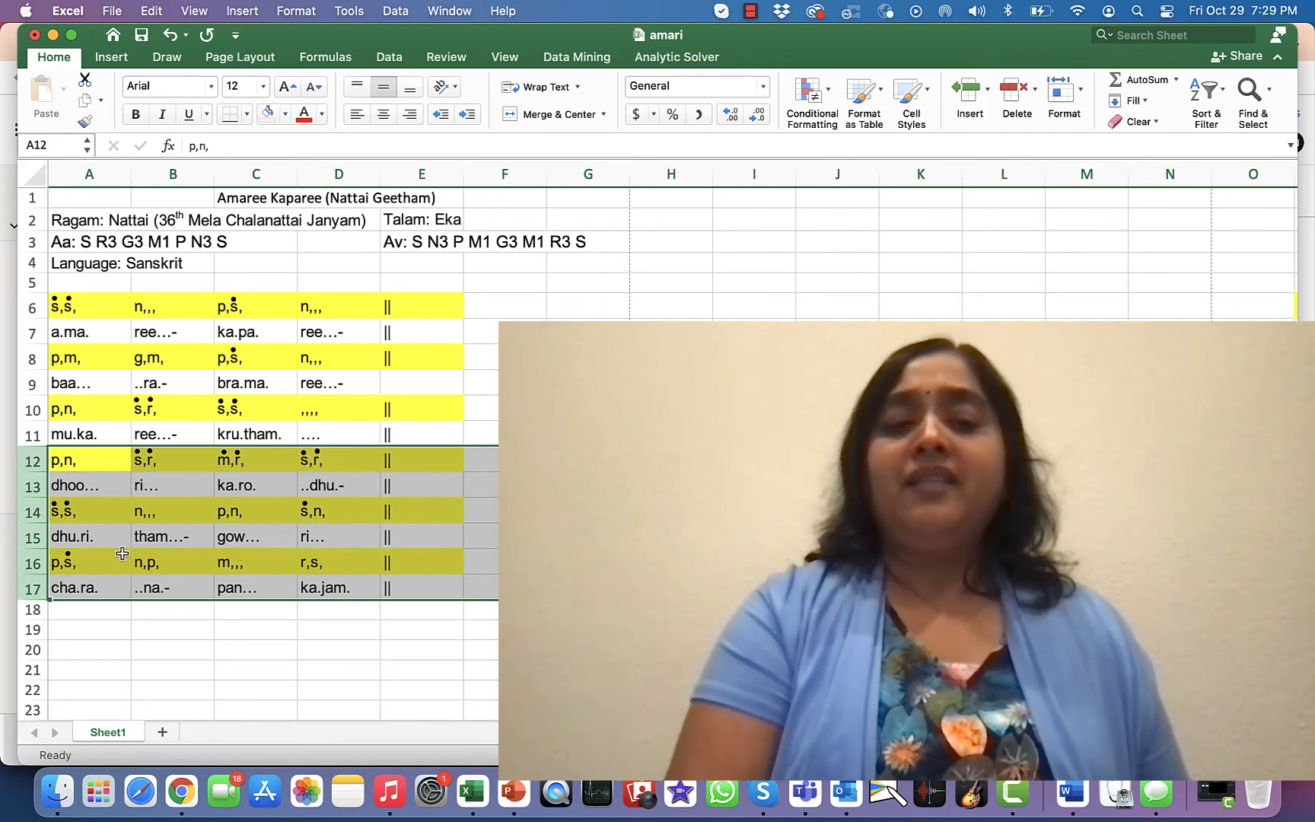
pyautogui.moveTo(83, 606)
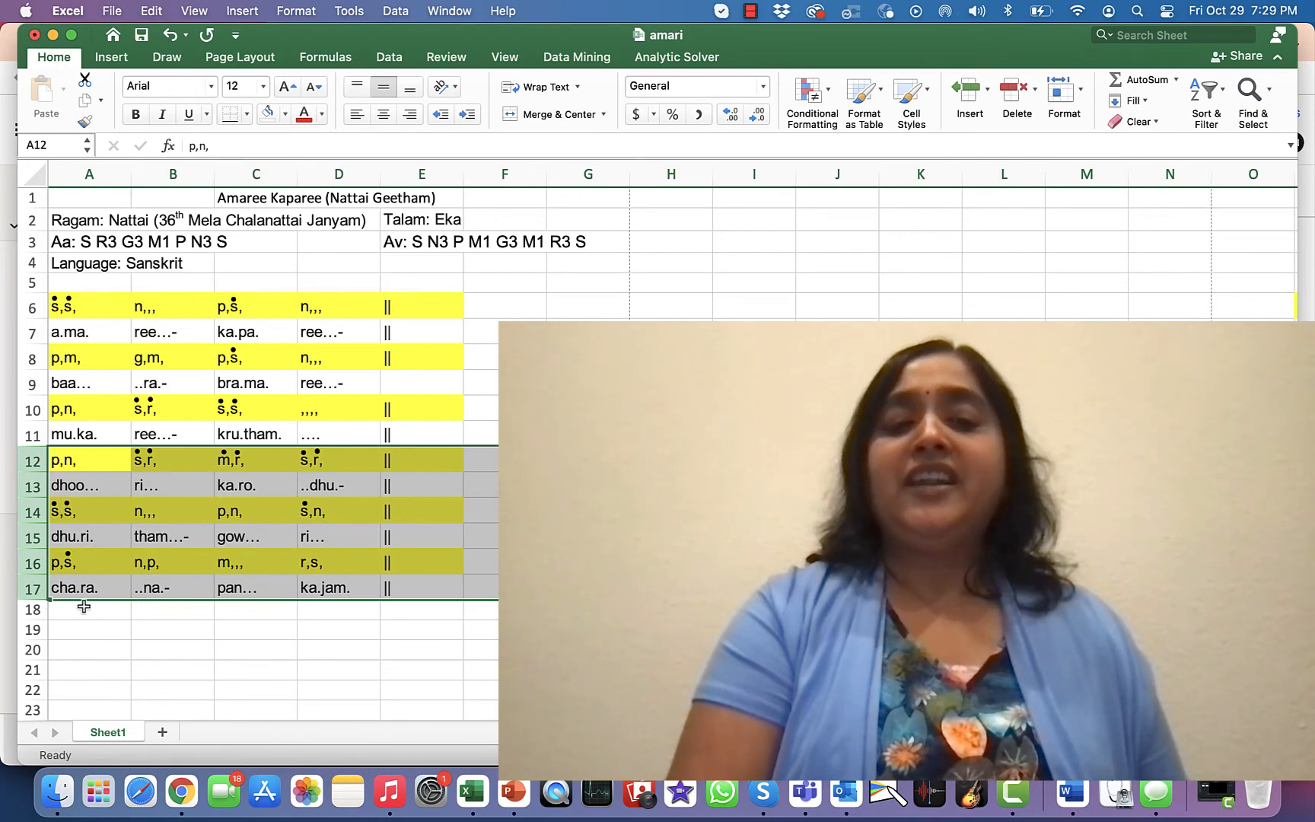
pyautogui.moveTo(269, 567)
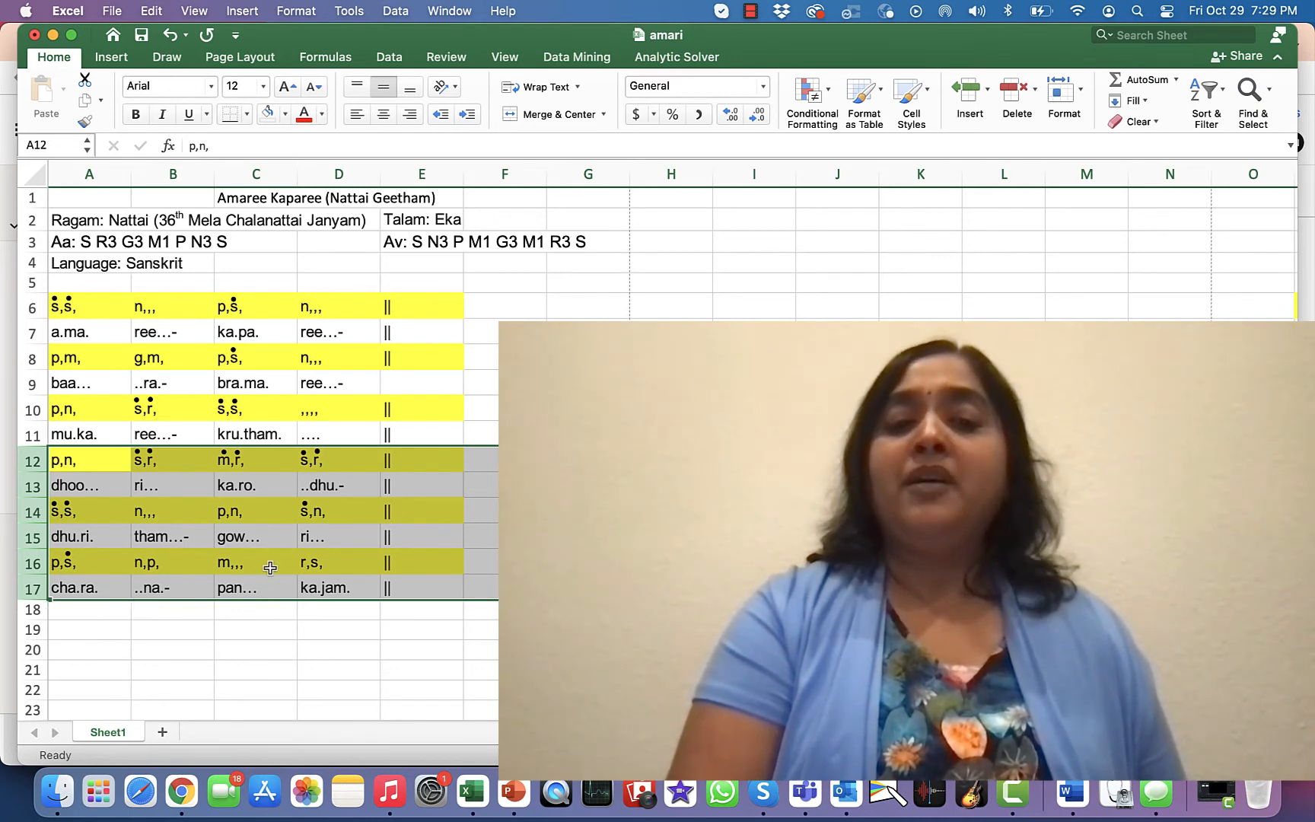
pyautogui.moveTo(242, 606)
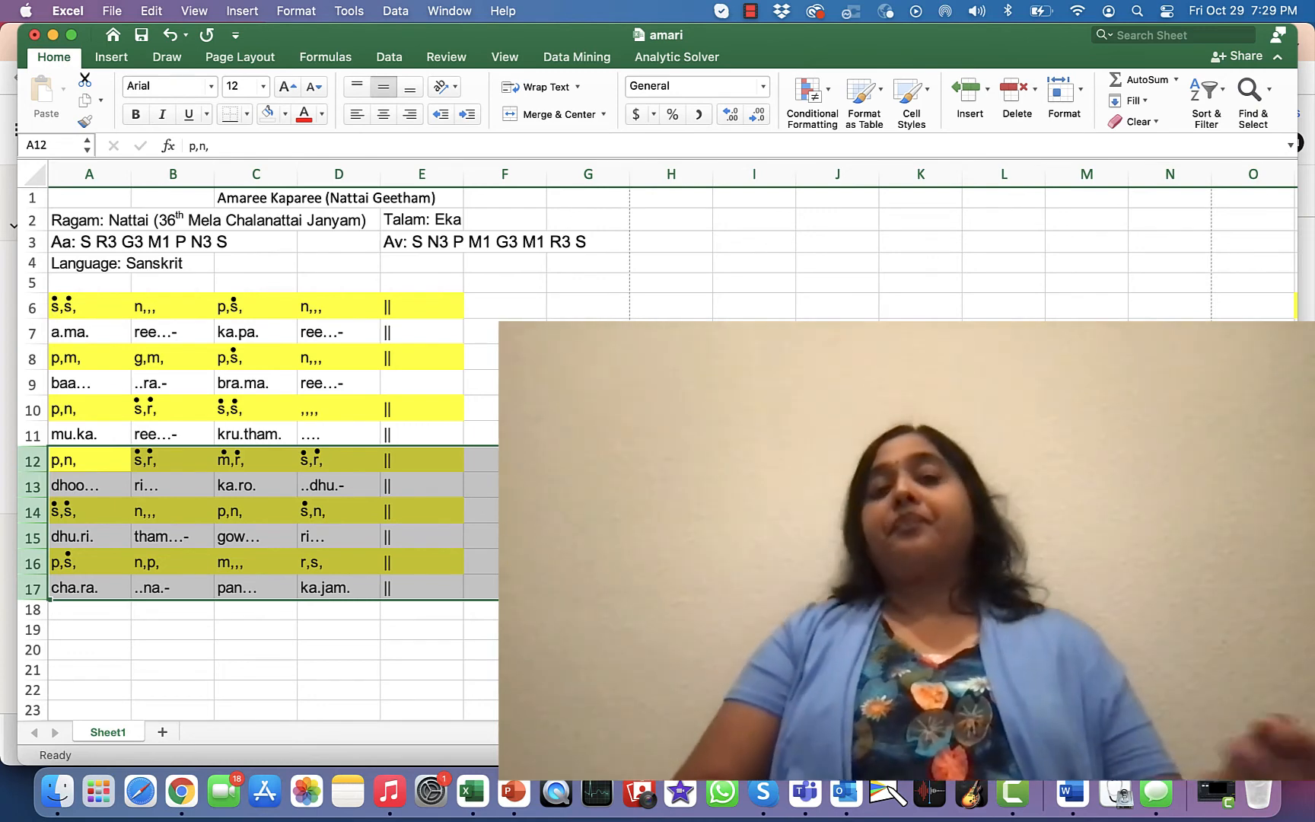
pyautogui.click(504, 669)
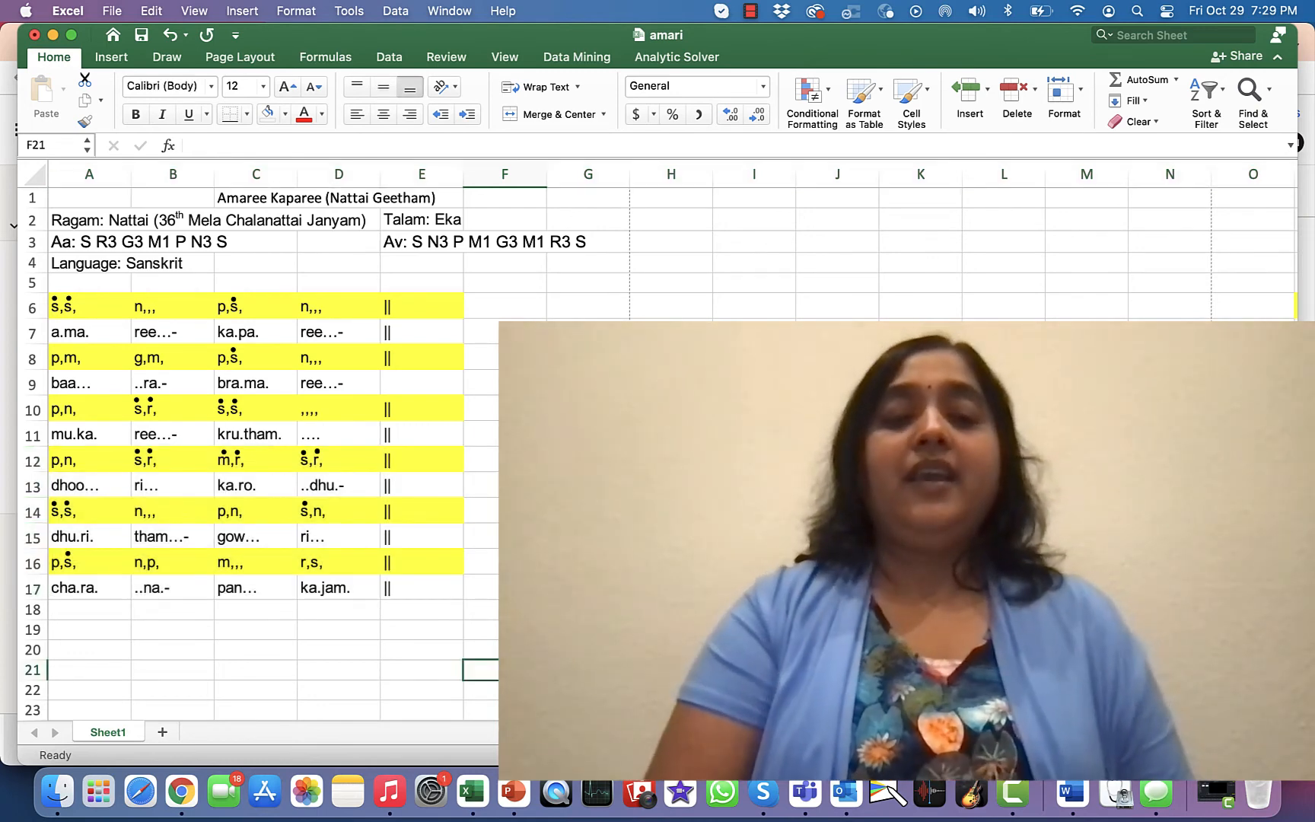